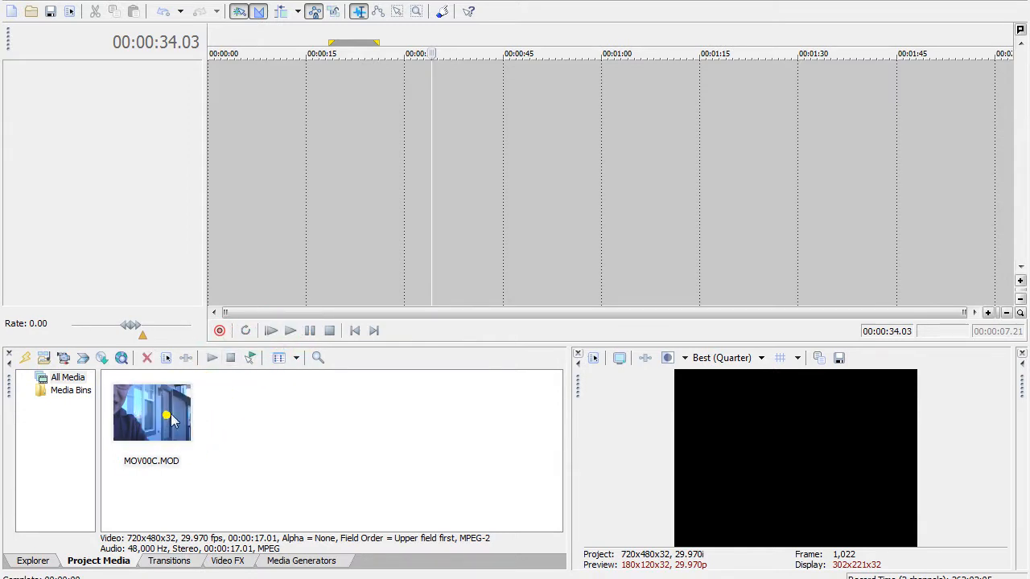
Drag MOV00C.MOD from Project Media onto the empty timeline, starting at zero.
{"action": "left_click", "coordinate": [152, 413]}
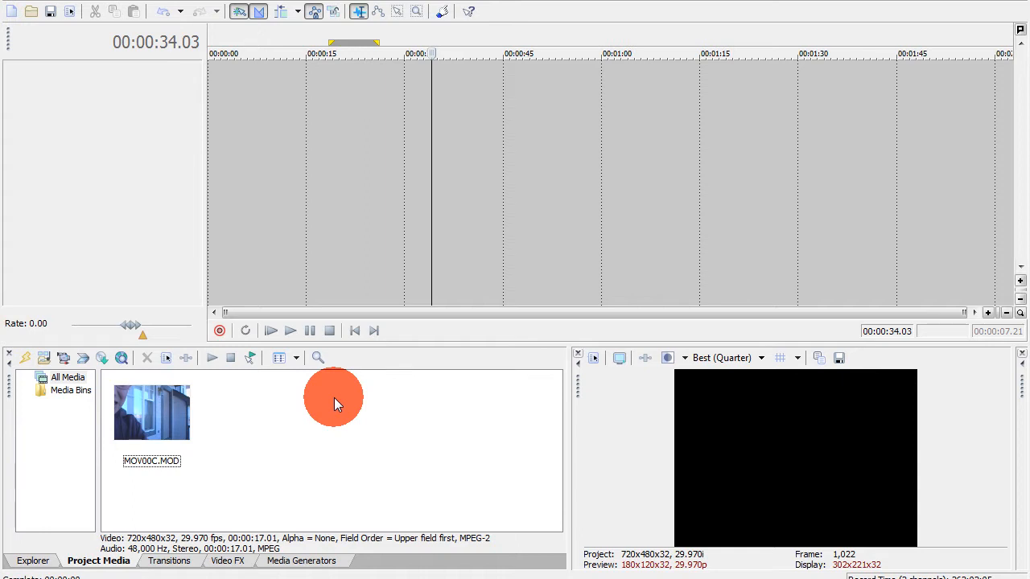
{"action": "mouse_move", "coordinate": [292, 440]}
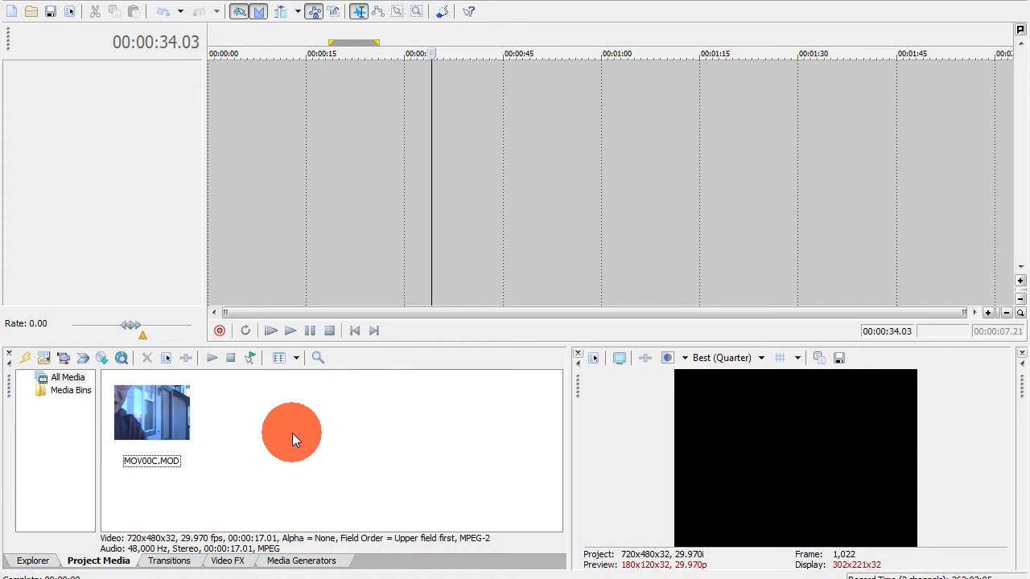
{"action": "left_click", "coordinate": [151, 412]}
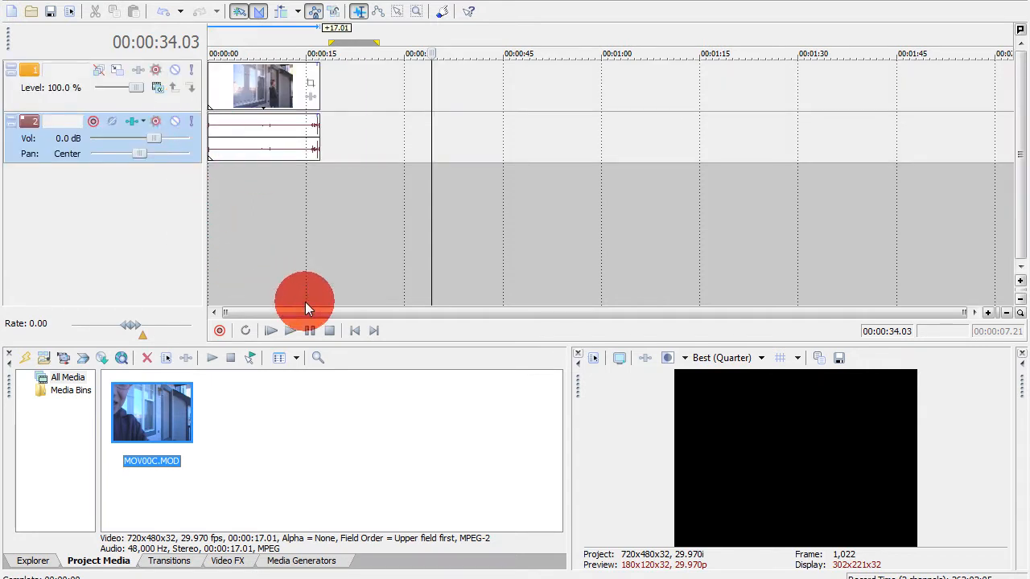
Select the footage's audio event and remove it from the timeline.
{"action": "left_click", "coordinate": [265, 137]}
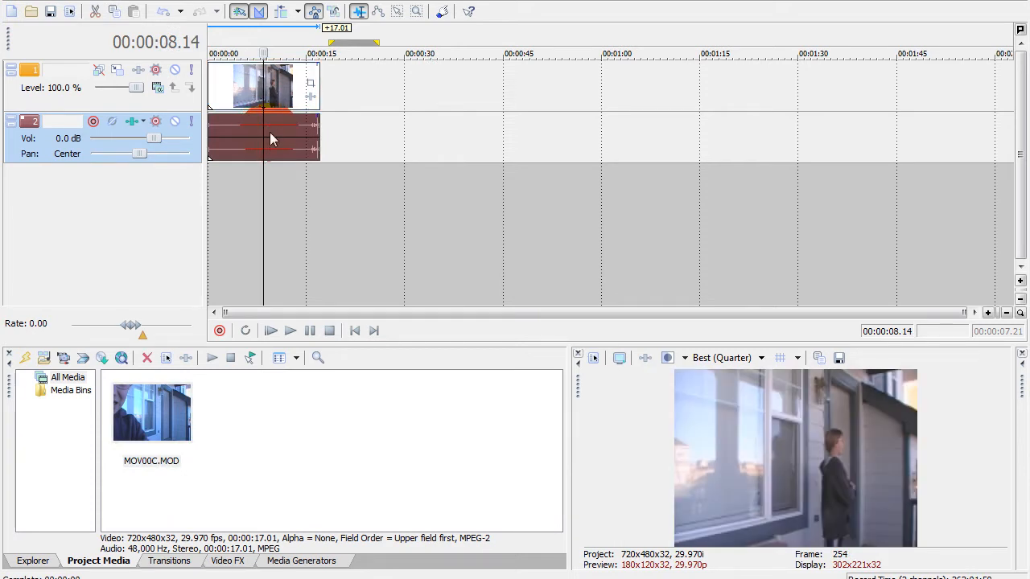
{"action": "left_click_drag", "start_coordinate": [269, 137], "coordinate": [467, 137]}
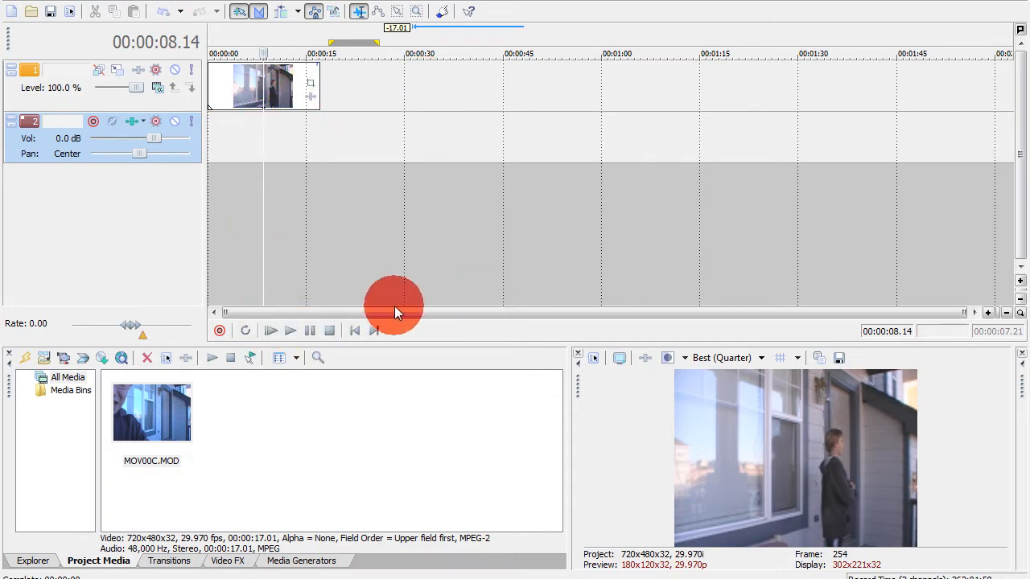
{"action": "mouse_move", "coordinate": [588, 411]}
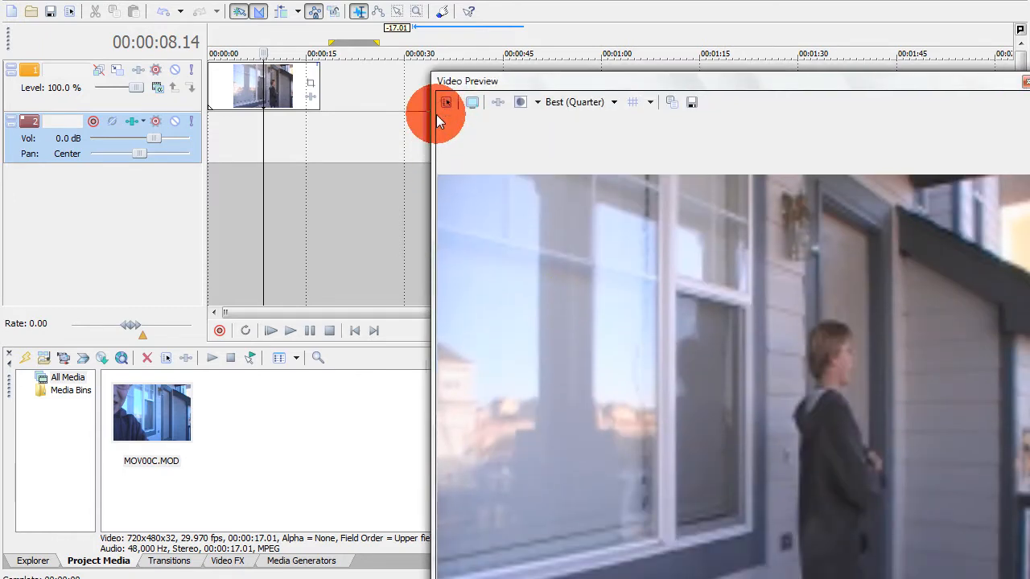
Move the floating preview aside, go to start, and find an empty-porch frame.
{"action": "left_click_drag", "start_coordinate": [467, 80], "coordinate": [430, 31]}
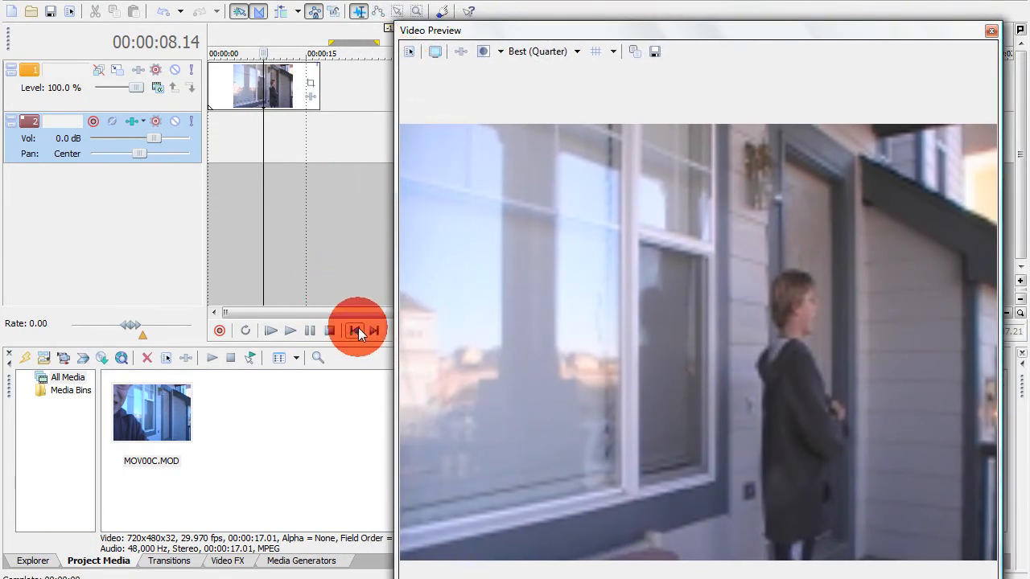
{"action": "left_click", "coordinate": [354, 331]}
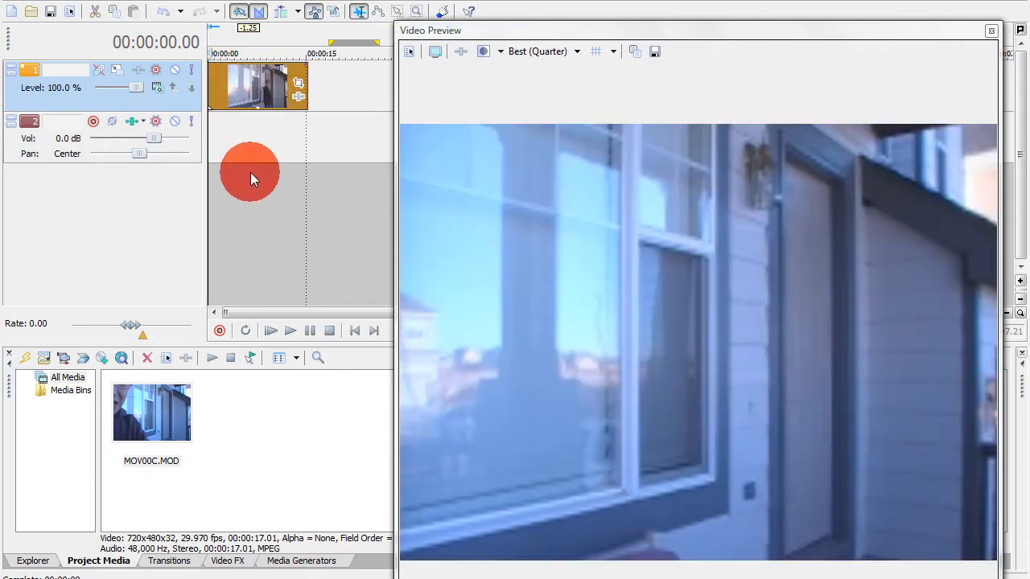
{"action": "left_click", "coordinate": [290, 331]}
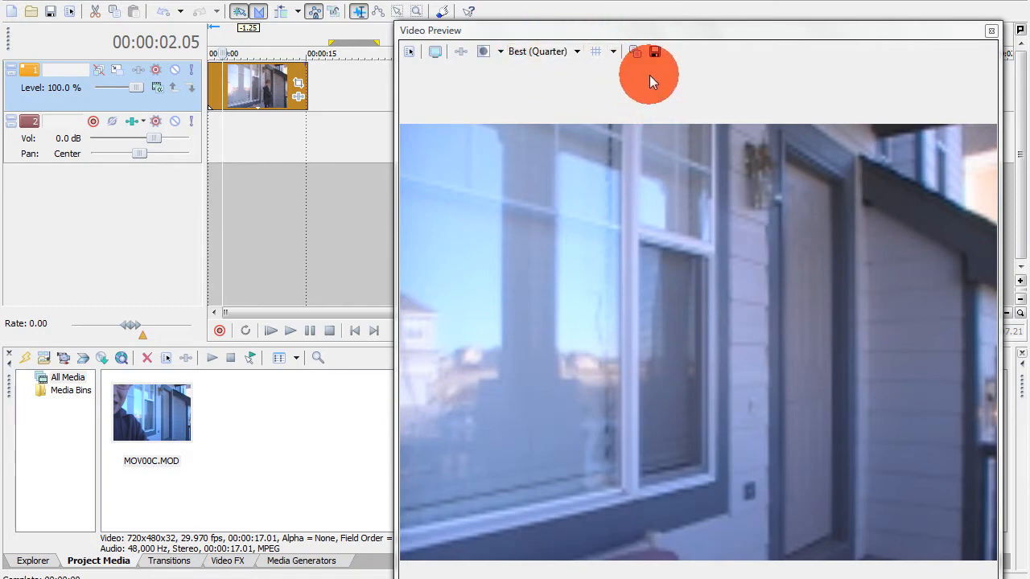
Save the current empty-porch frame as the snapshot image 'backround'.
{"action": "left_click", "coordinate": [654, 50]}
{"action": "type", "text": "b"}
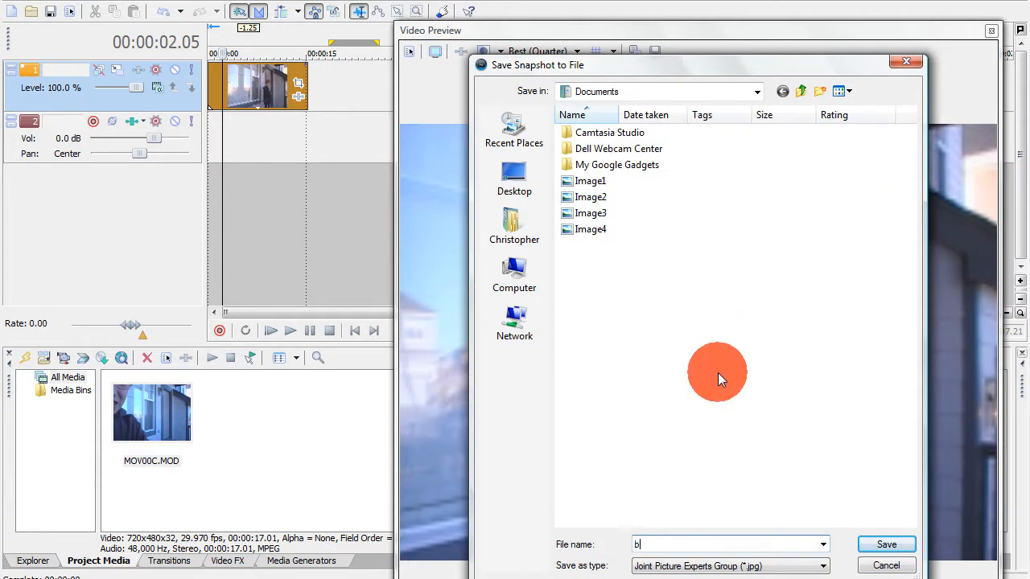
{"action": "type", "text": "ackrou"}
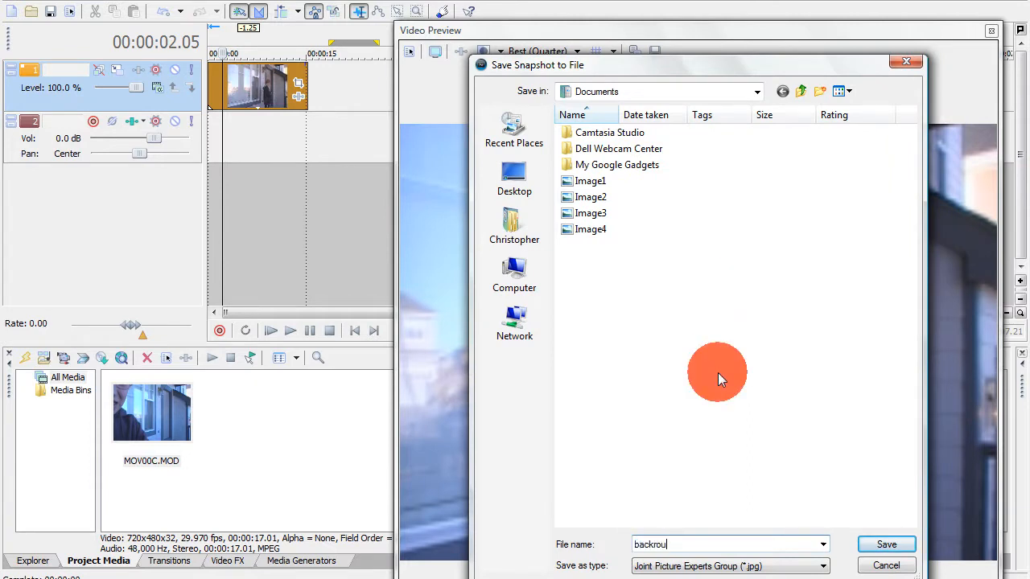
{"action": "type", "text": "nd"}
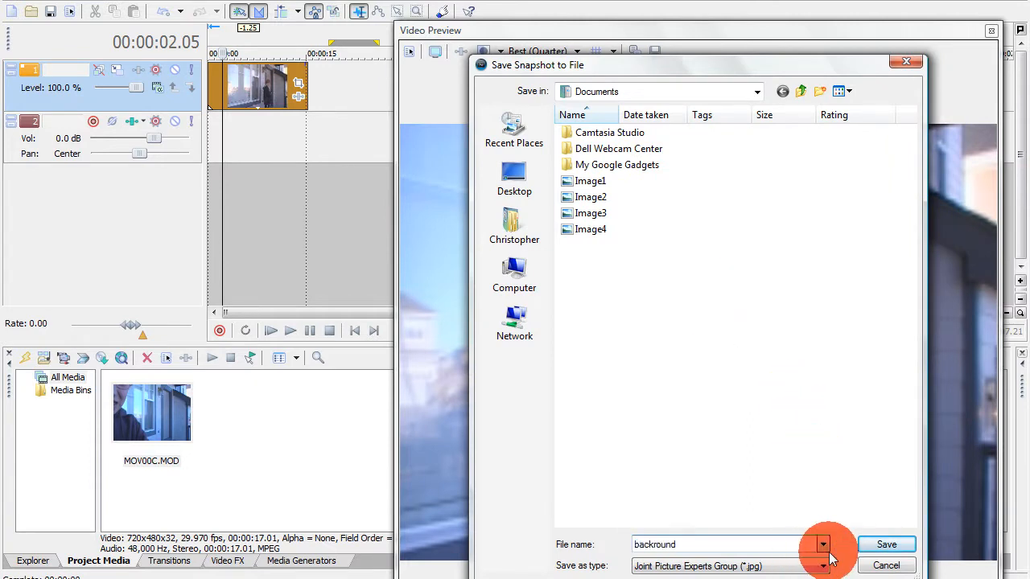
{"action": "left_click", "coordinate": [886, 544]}
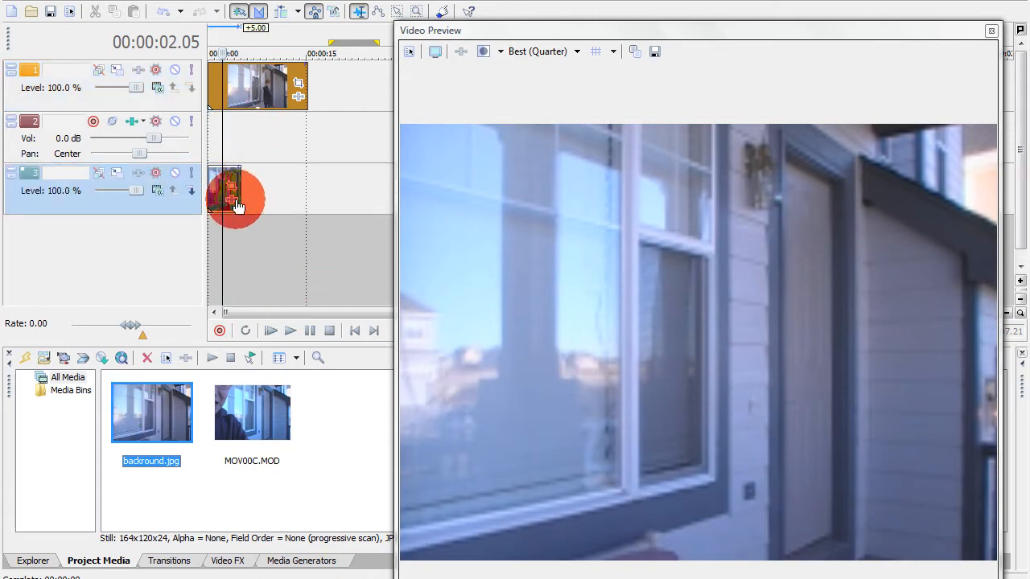
{"action": "mouse_move", "coordinate": [237, 189]}
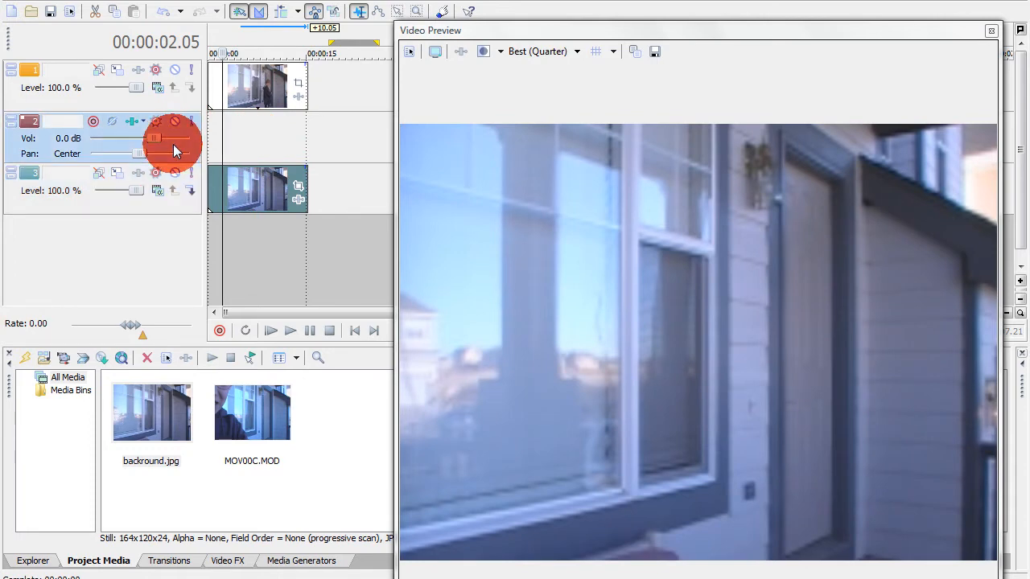
Delete the empty audio track, leaving two video tracks.
{"action": "right_click", "coordinate": [173, 145]}
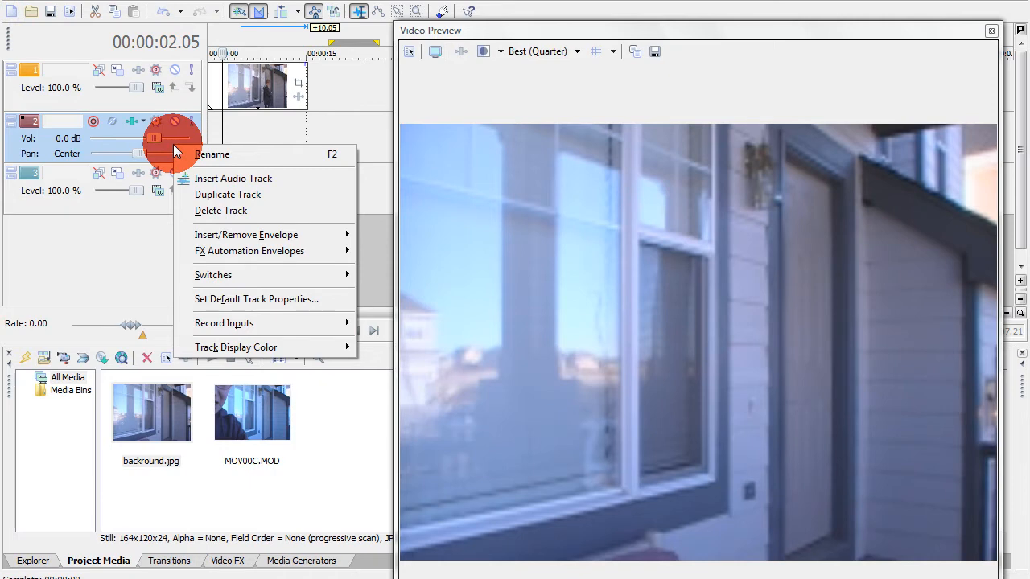
{"action": "left_click", "coordinate": [227, 194]}
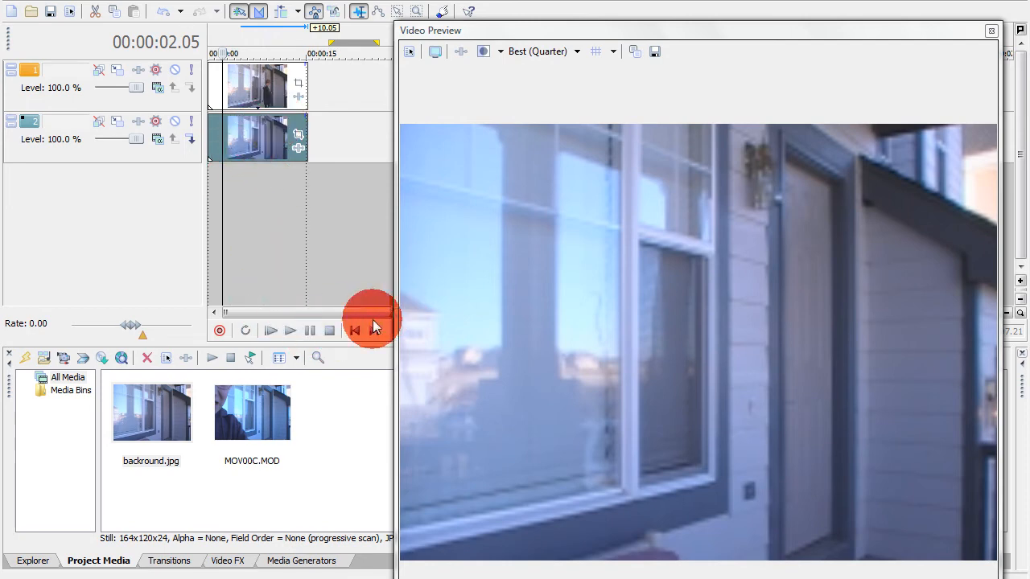
Return to start and trim the footage and backround.jpg to a few matching seconds.
{"action": "left_click", "coordinate": [354, 331]}
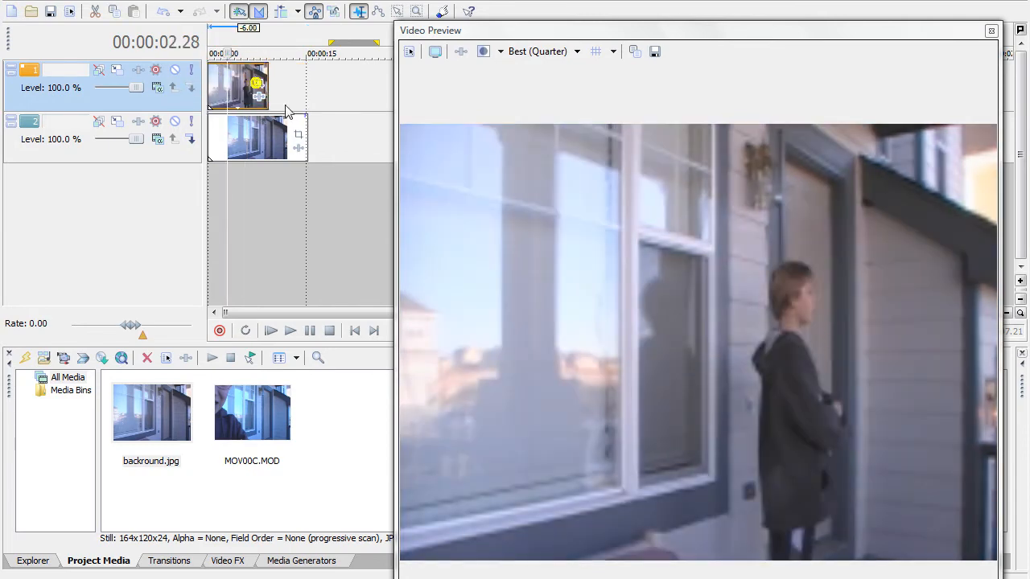
{"action": "left_click", "coordinate": [289, 331]}
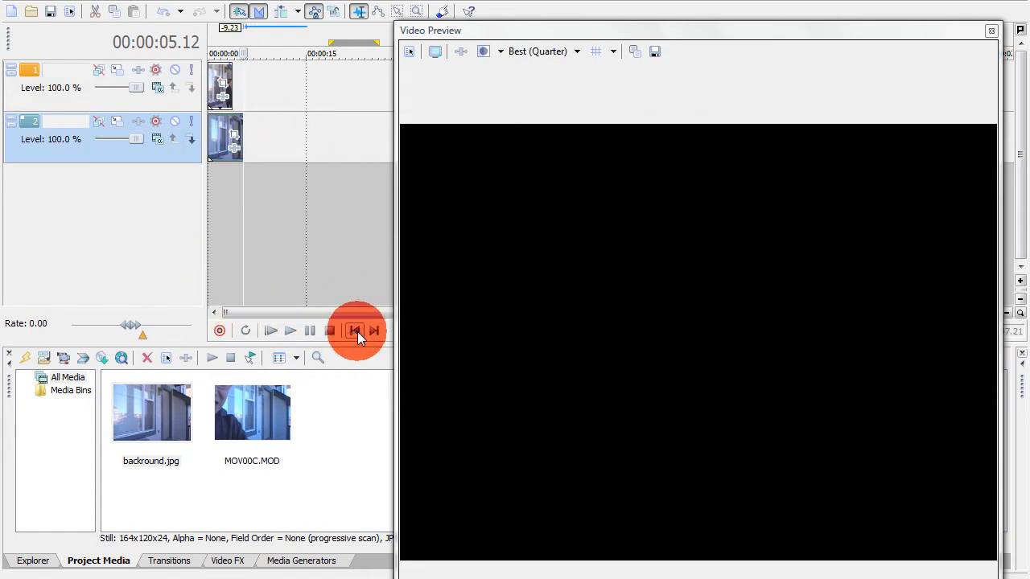
{"action": "left_click", "coordinate": [355, 331]}
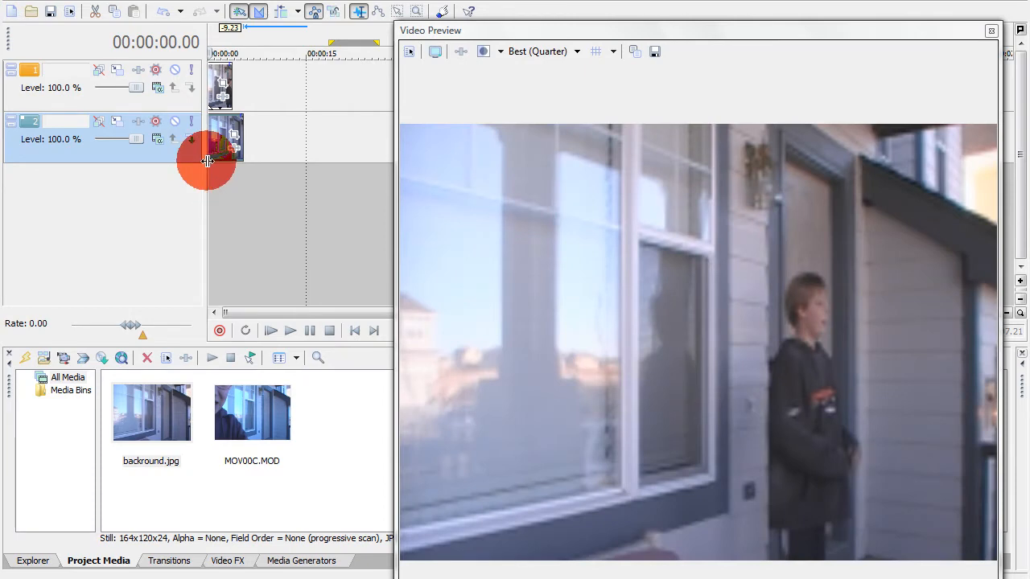
{"action": "mouse_move", "coordinate": [291, 330]}
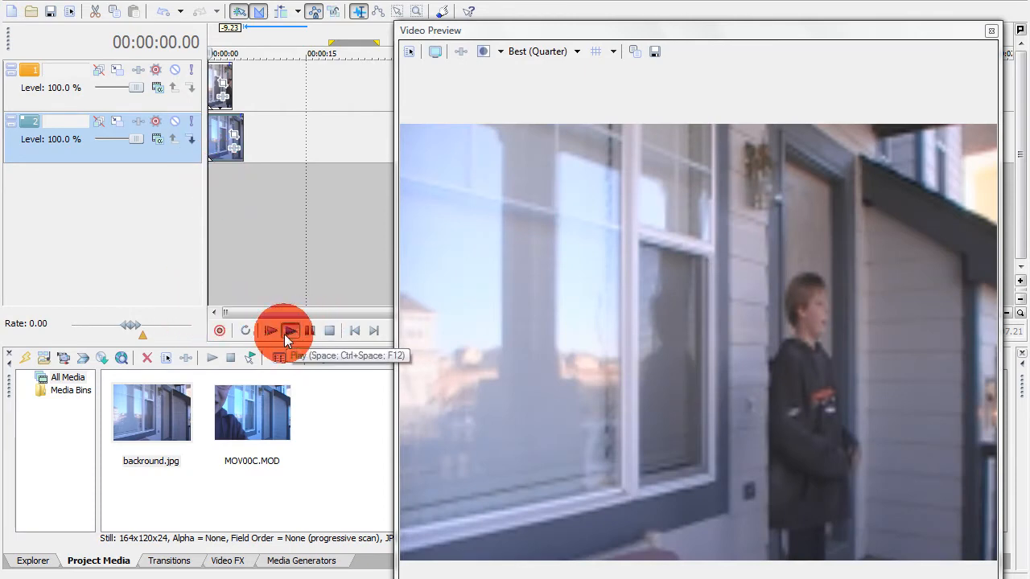
{"action": "left_click", "coordinate": [291, 330]}
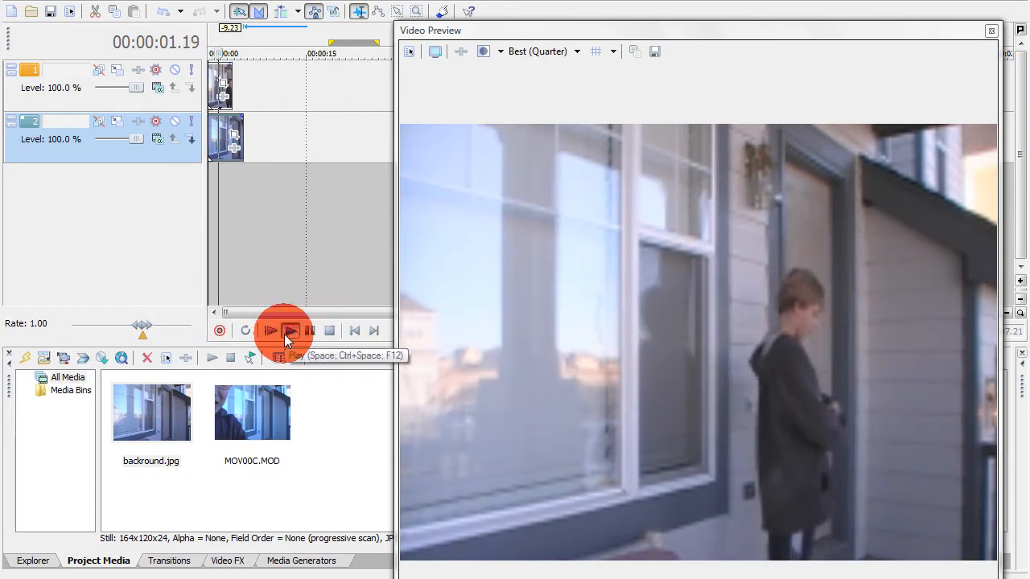
{"action": "left_click", "coordinate": [290, 331]}
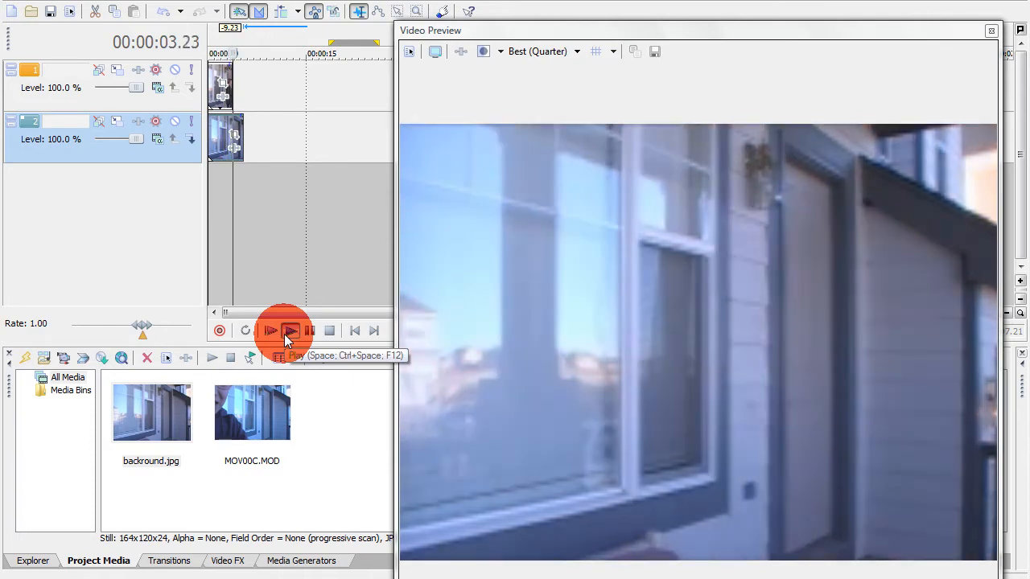
{"action": "left_click", "coordinate": [291, 331]}
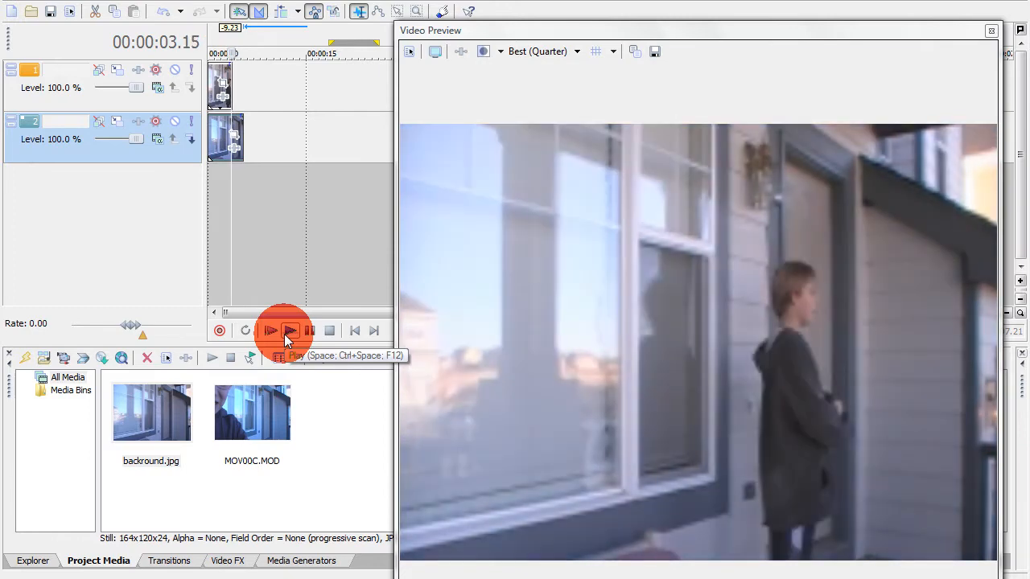
{"action": "left_click", "coordinate": [289, 330]}
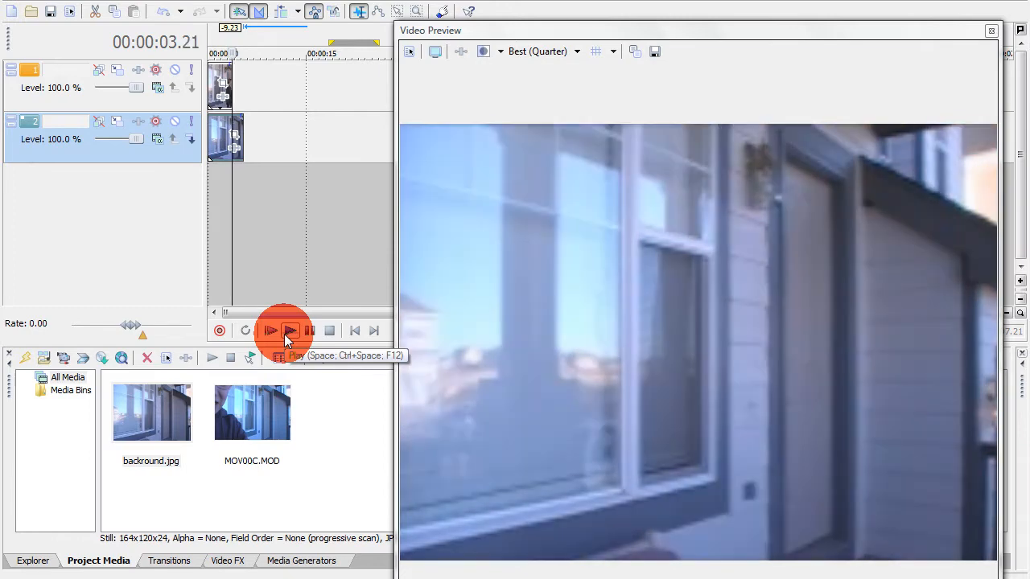
{"action": "left_click", "coordinate": [290, 330]}
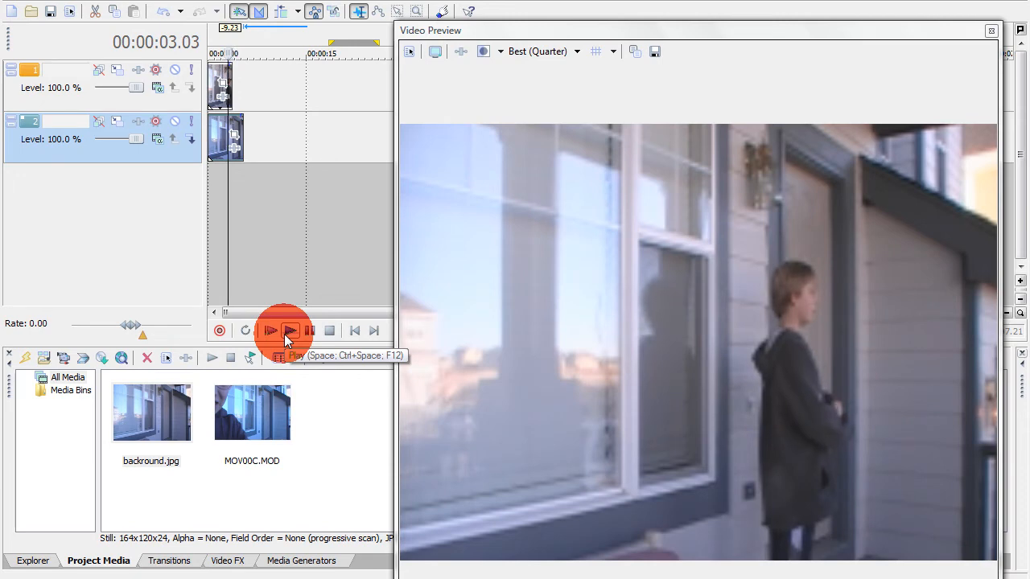
{"action": "left_click", "coordinate": [289, 331]}
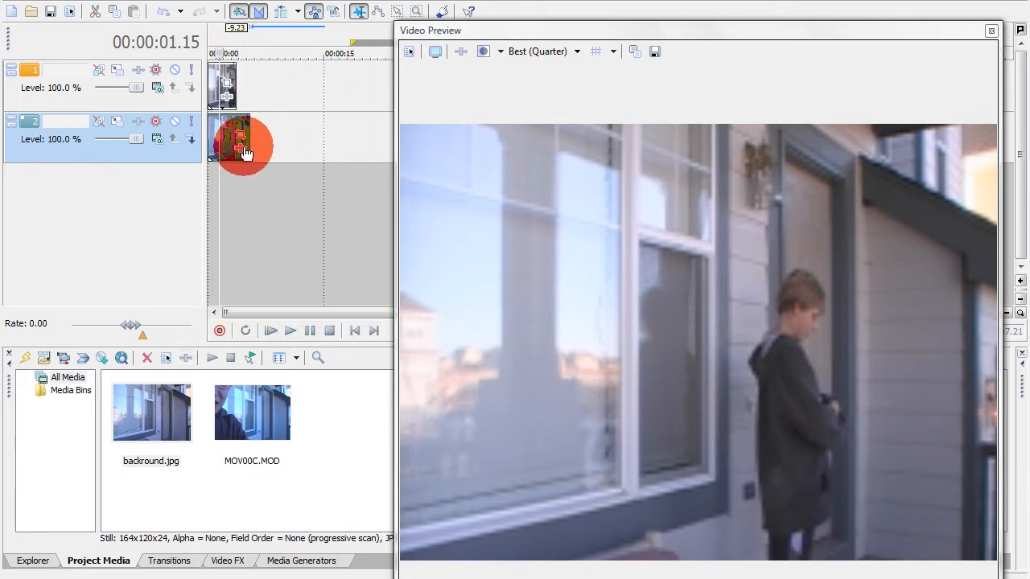
Replay the short edit repeatedly to confirm the boy vanishes from the porch.
{"action": "left_click_drag", "start_coordinate": [241, 144], "coordinate": [229, 80]}
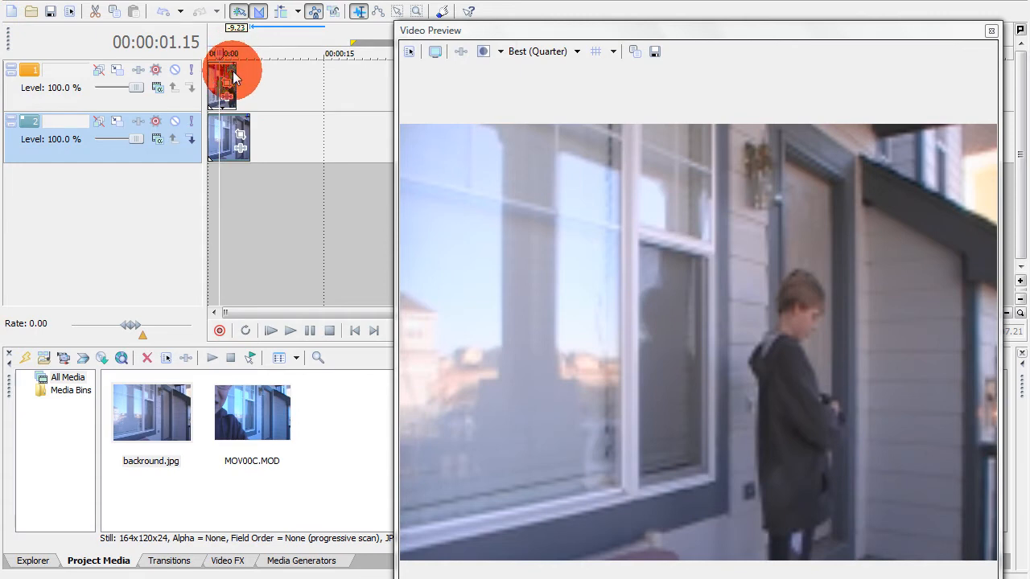
{"action": "mouse_move", "coordinate": [235, 66]}
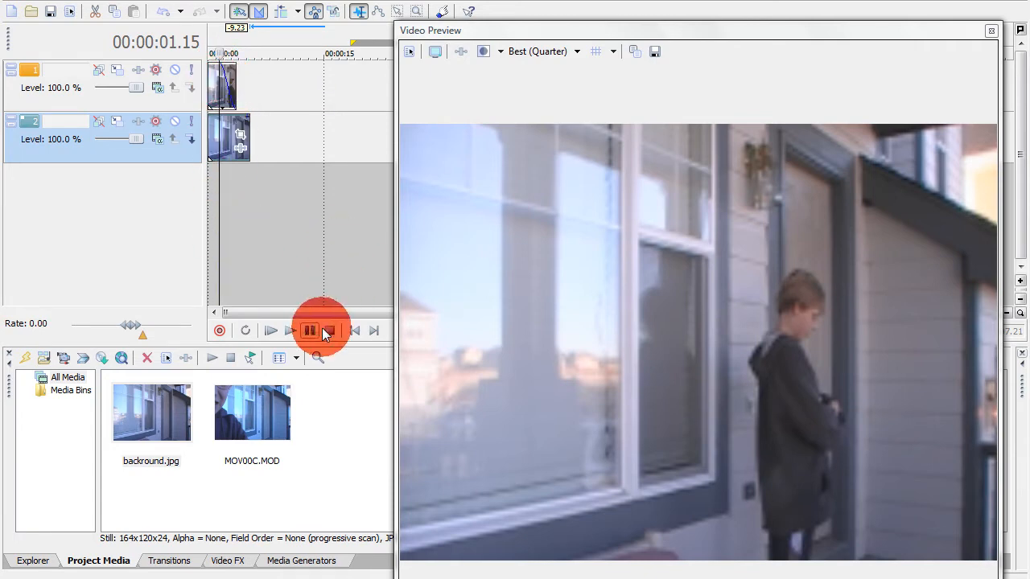
{"action": "left_click", "coordinate": [354, 330]}
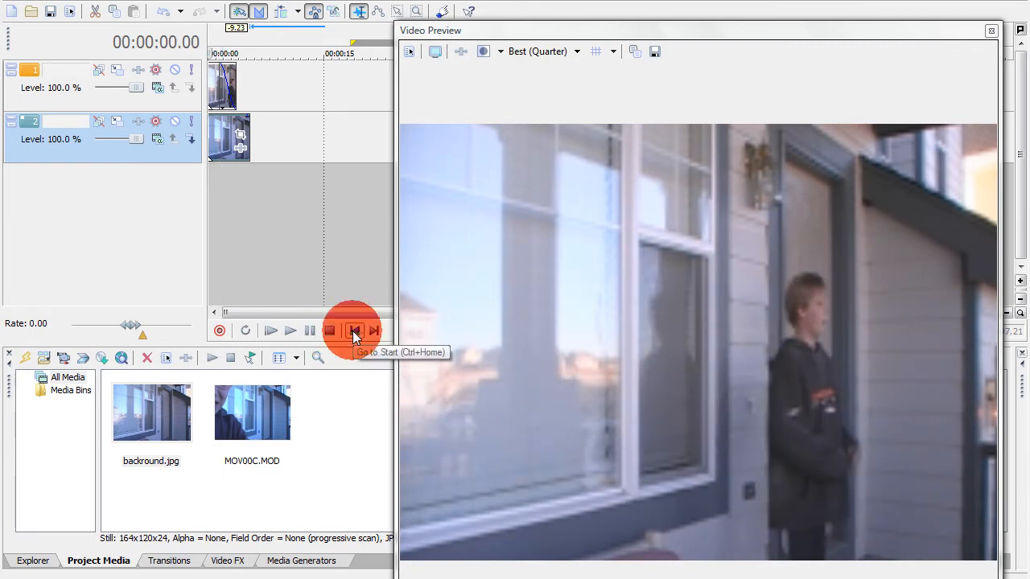
{"action": "left_click", "coordinate": [289, 330]}
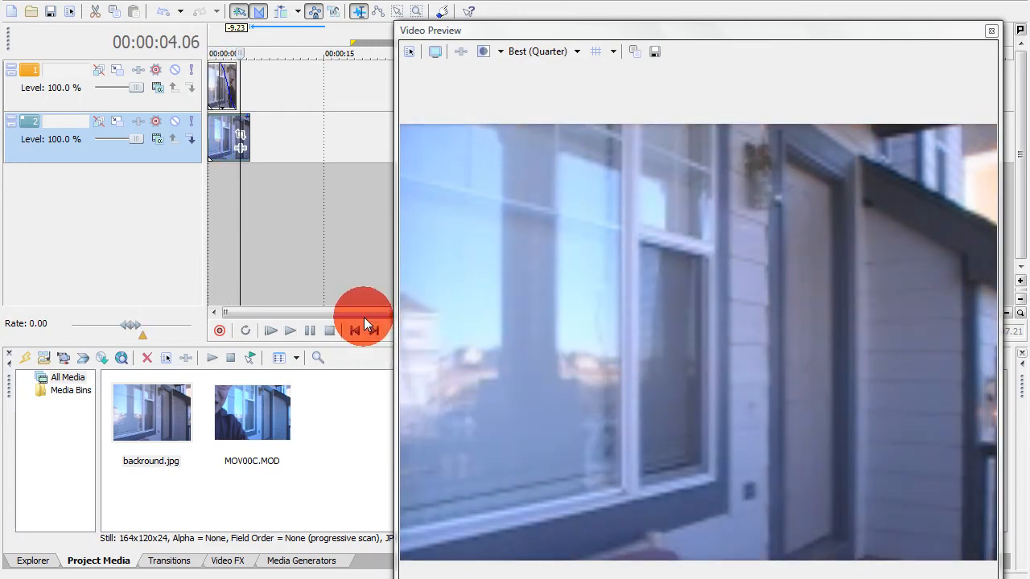
{"action": "left_click", "coordinate": [355, 329]}
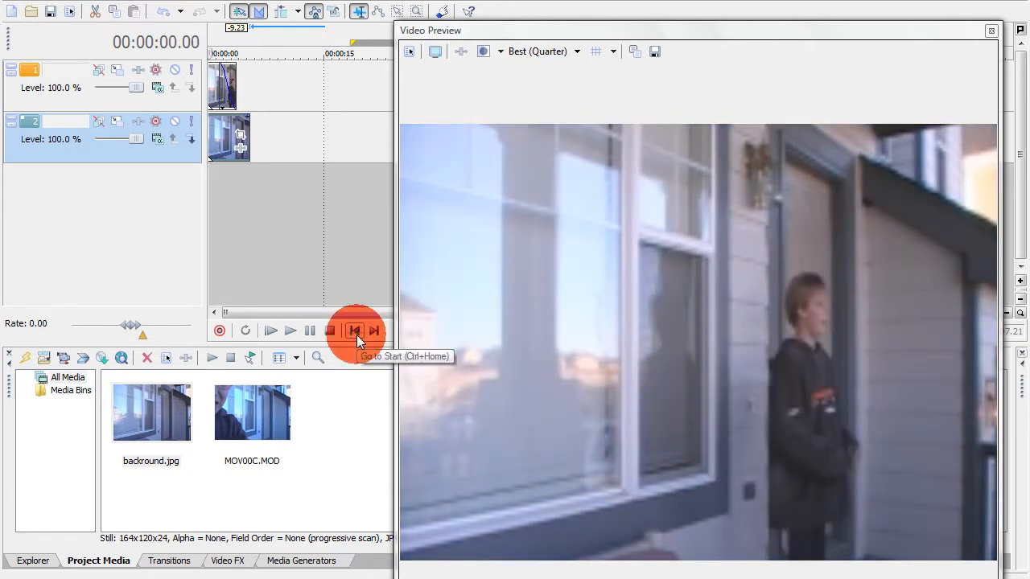
{"action": "left_click", "coordinate": [290, 330]}
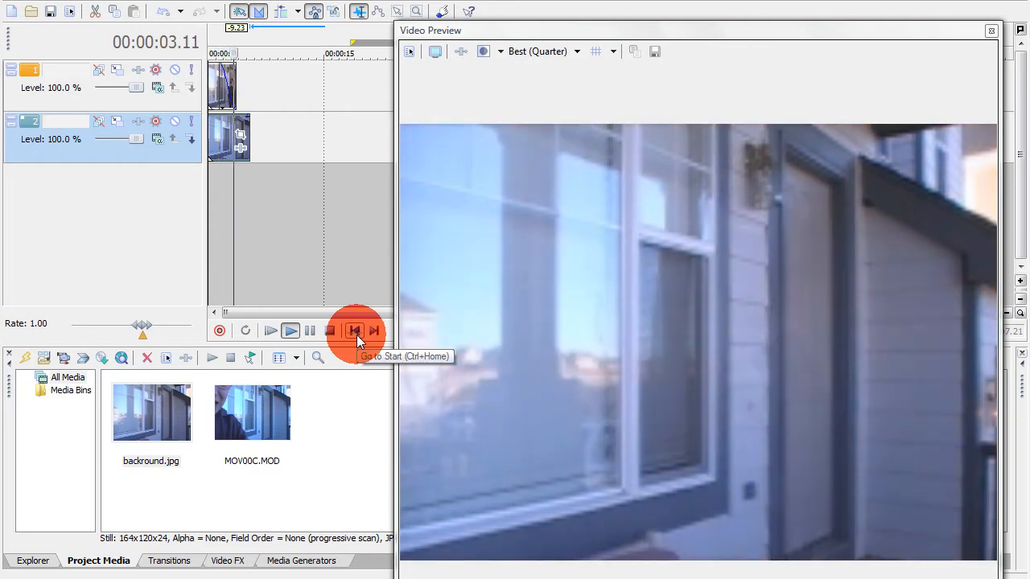
{"action": "left_click", "coordinate": [354, 331]}
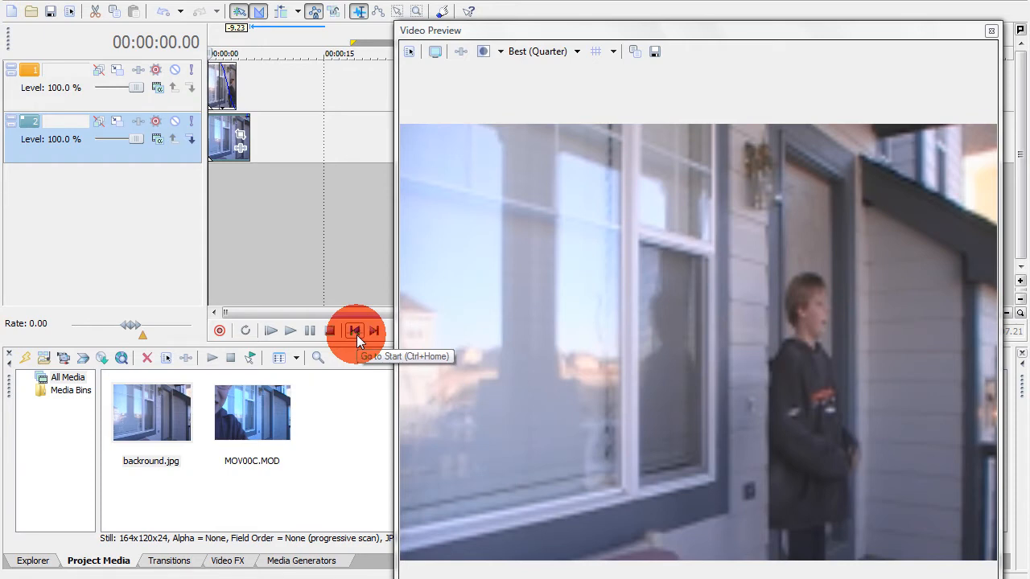
{"action": "mouse_move", "coordinate": [369, 289]}
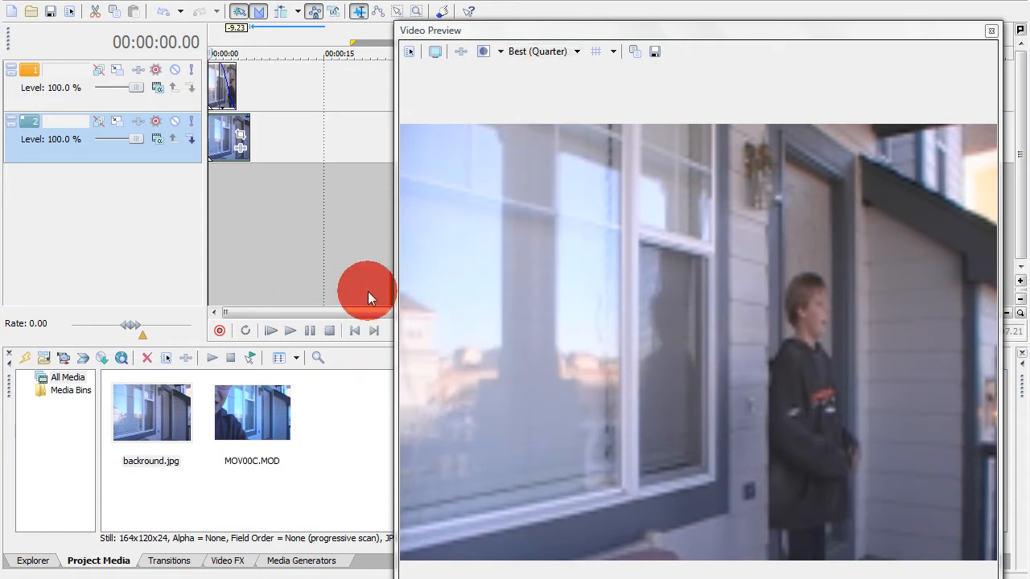
{"action": "left_click", "coordinate": [289, 329]}
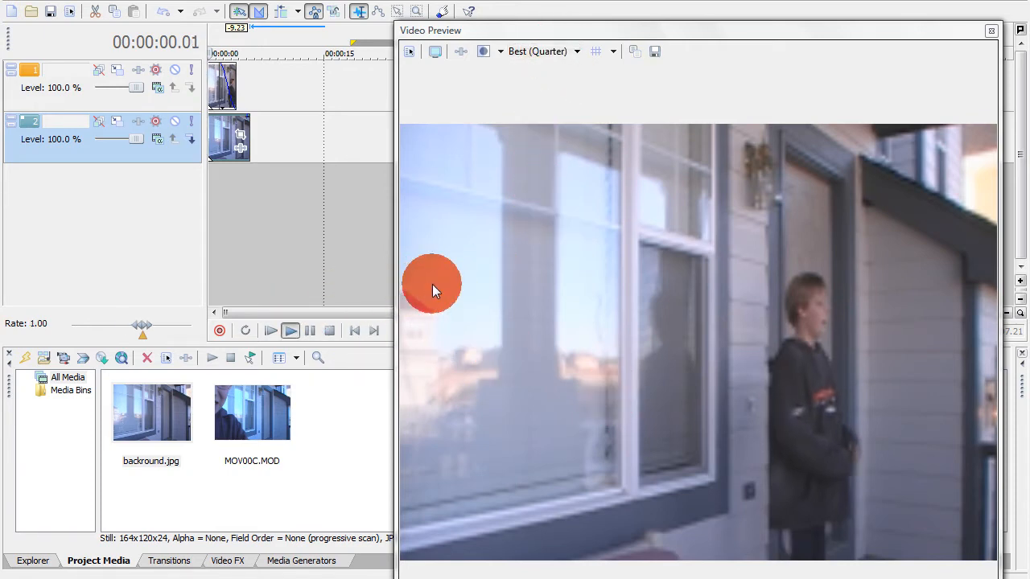
{"action": "left_click", "coordinate": [289, 330]}
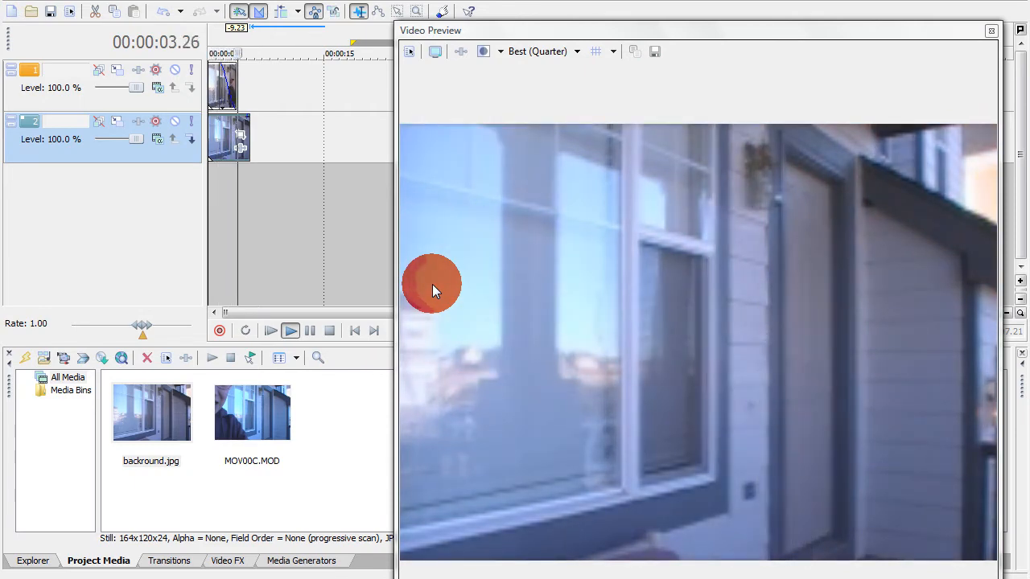
{"action": "left_click", "coordinate": [309, 331]}
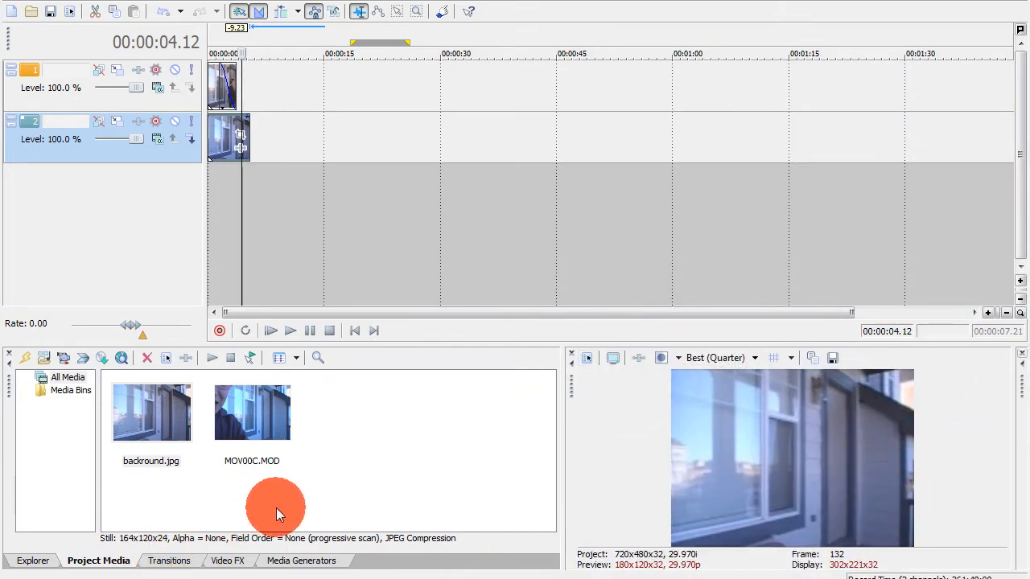
Browse Video FX and Transitions, then apply the 3D Blinds Simple preset to the clip.
{"action": "left_click", "coordinate": [228, 560]}
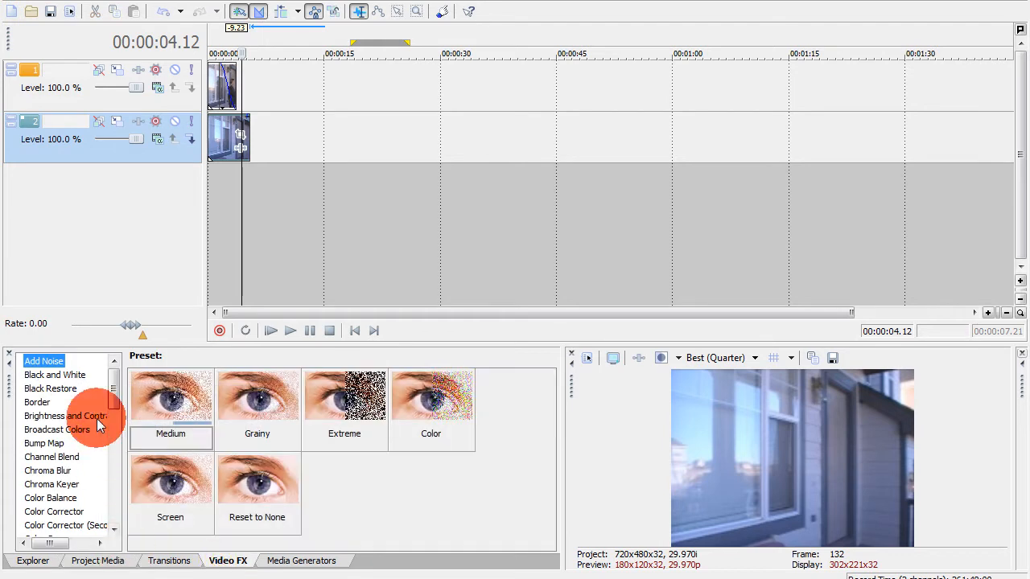
{"action": "mouse_move", "coordinate": [123, 407]}
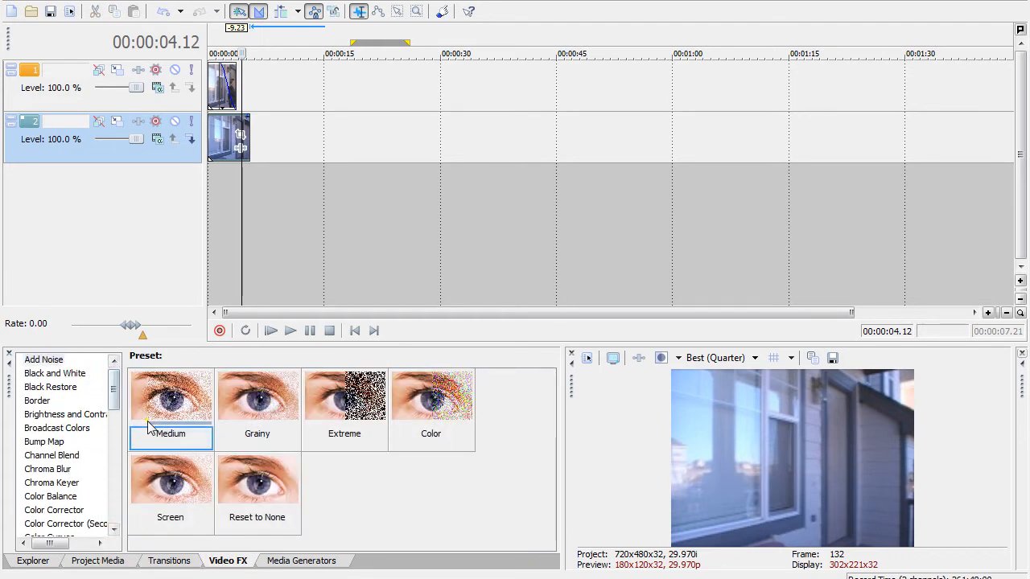
{"action": "left_click", "coordinate": [169, 561]}
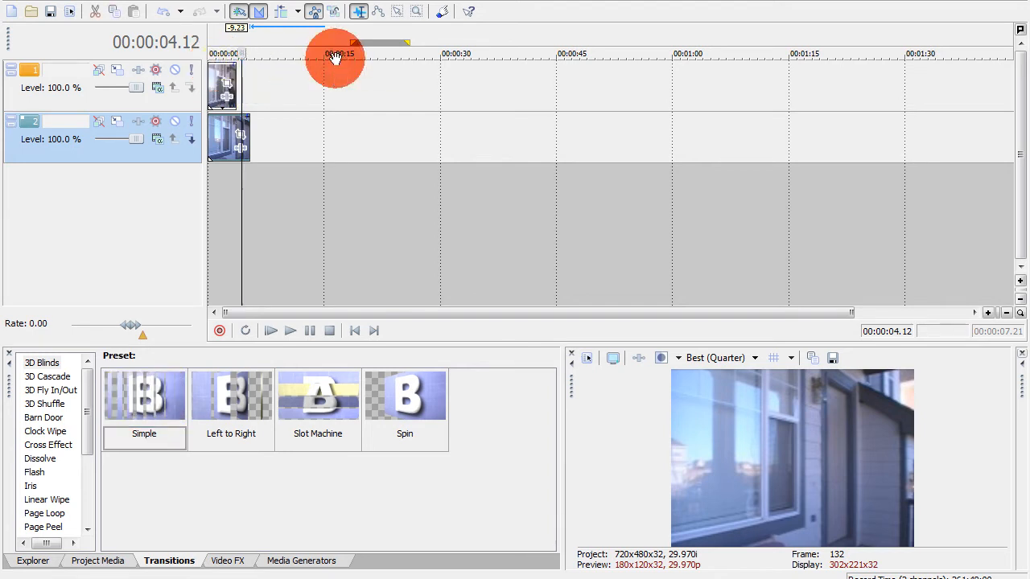
{"action": "left_click", "coordinate": [144, 398]}
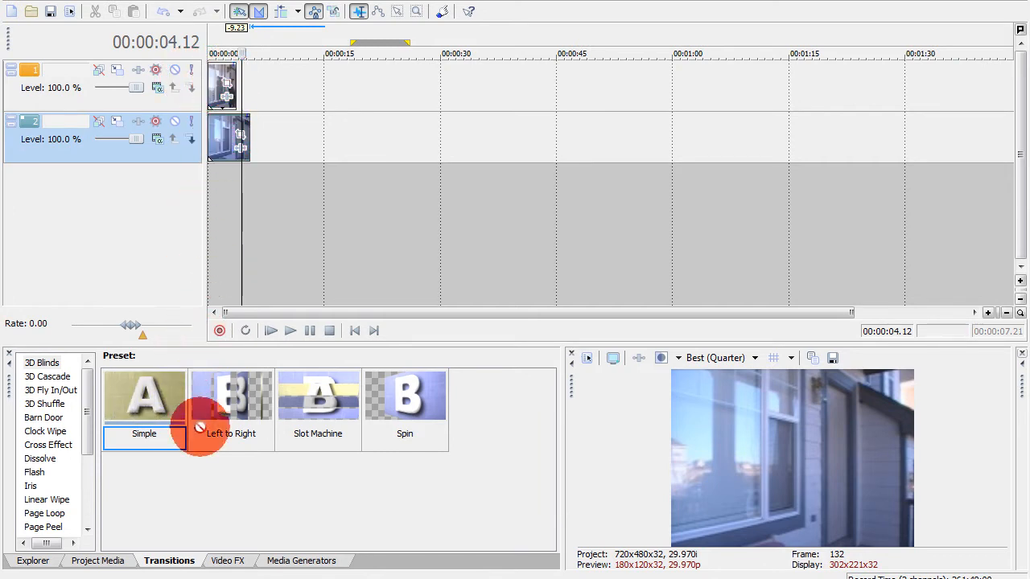
{"action": "left_click", "coordinate": [143, 394]}
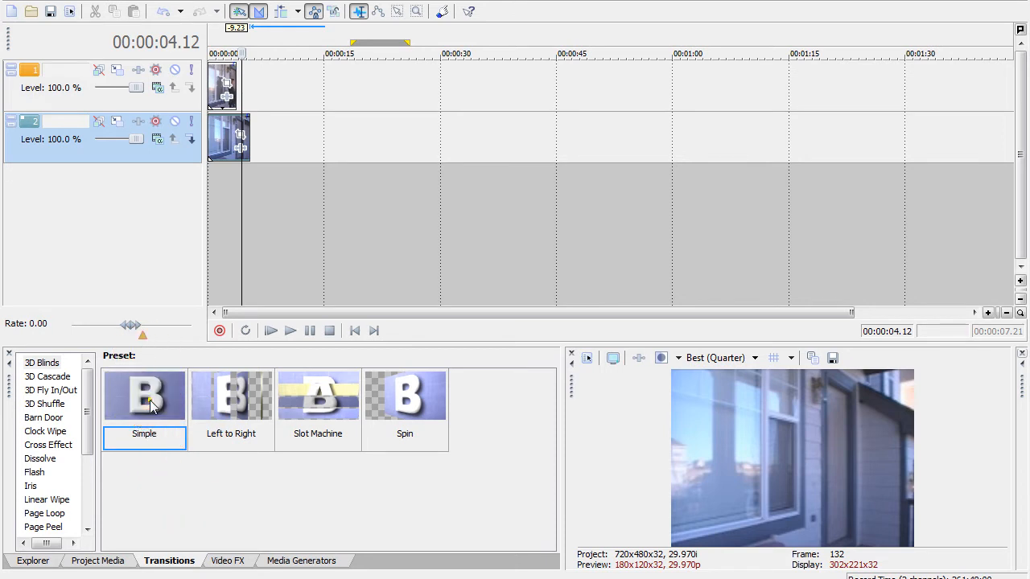
{"action": "left_click", "coordinate": [318, 399]}
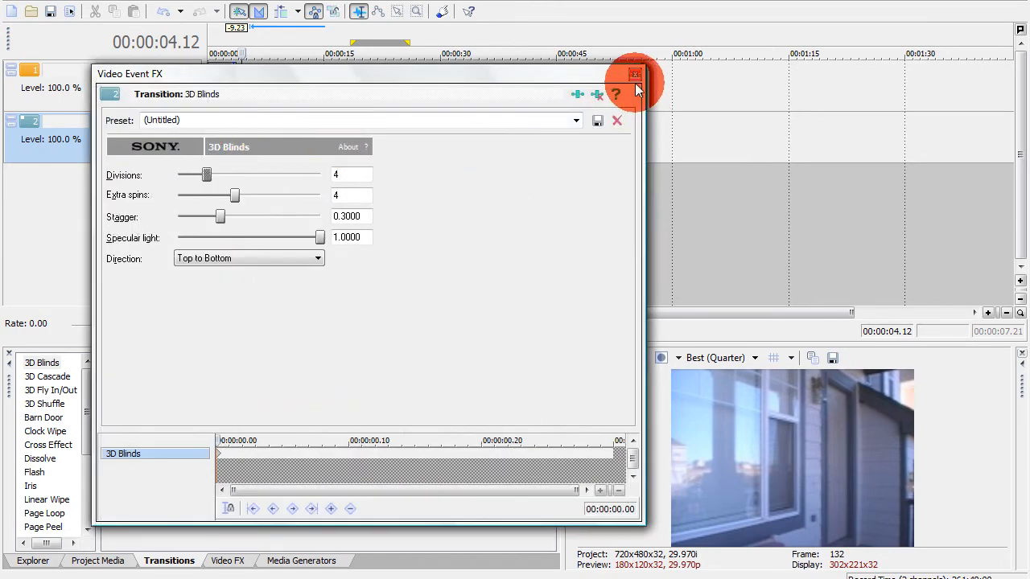
{"action": "mouse_move", "coordinate": [672, 84]}
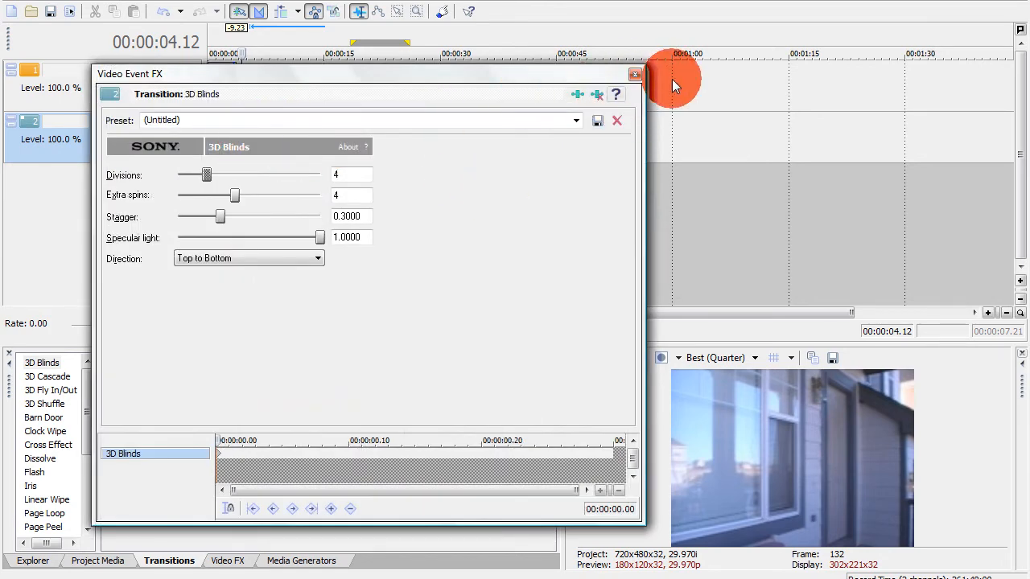
Close the 3D Blinds settings window and play back the edit to watch the blinds.
{"action": "left_click", "coordinate": [634, 74]}
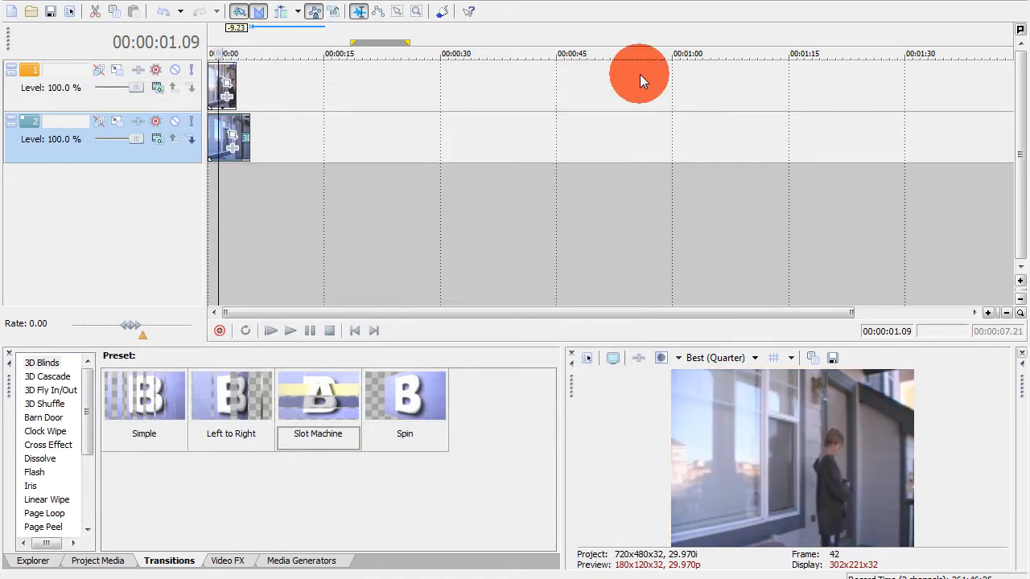
{"action": "left_click", "coordinate": [289, 330]}
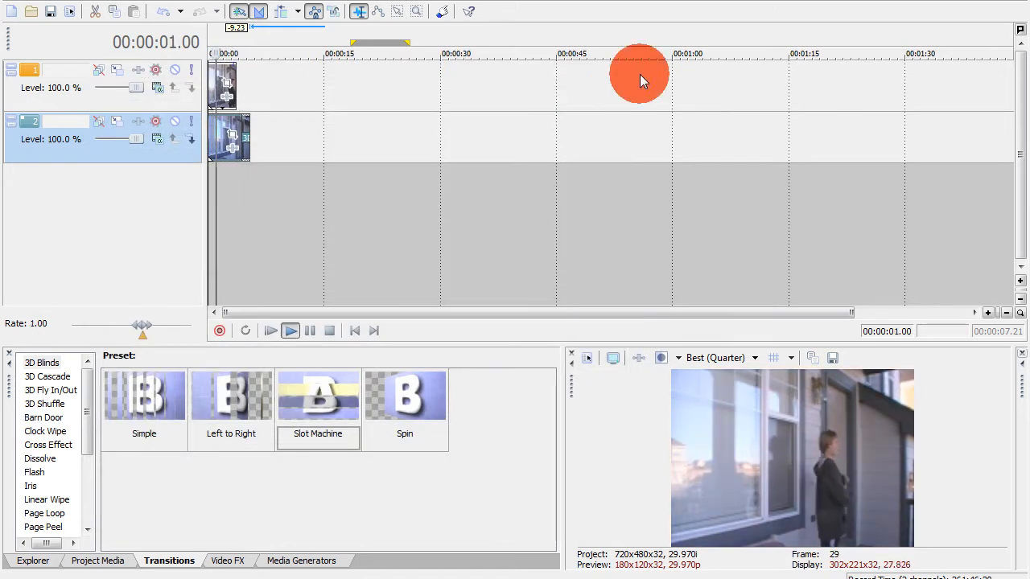
{"action": "left_click", "coordinate": [290, 331]}
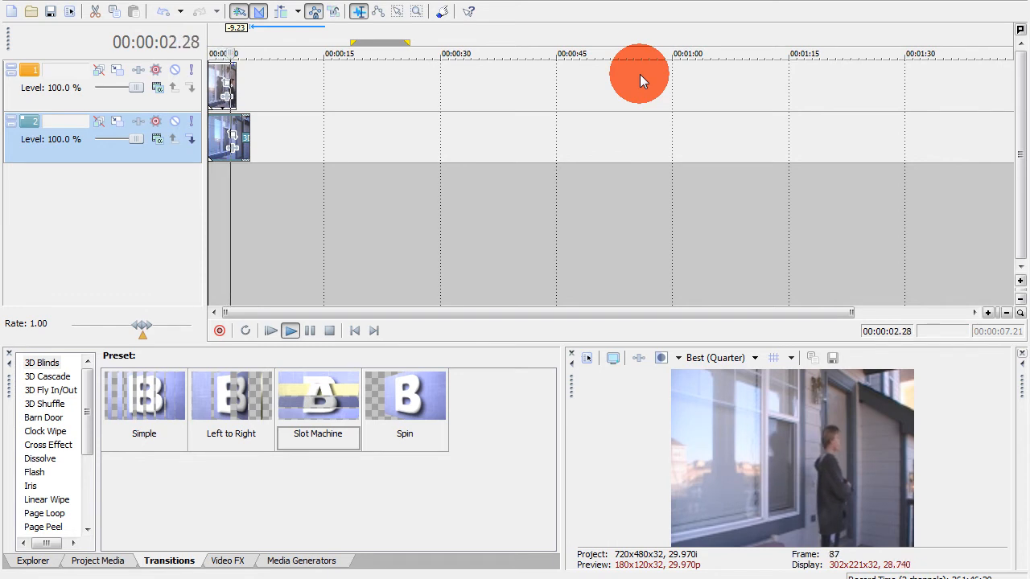
{"action": "left_click", "coordinate": [290, 330]}
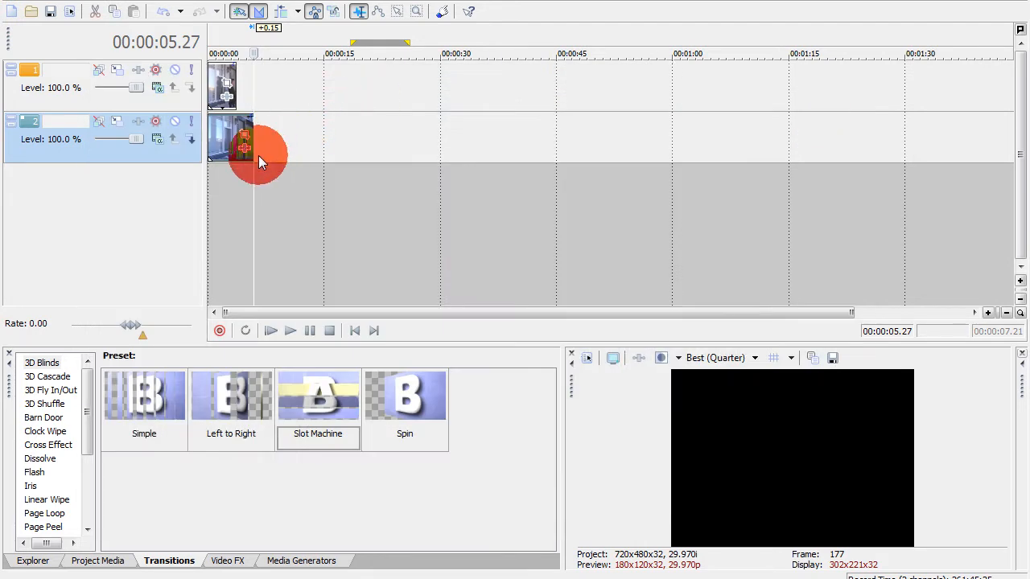
Return to the project start before adding the Top-Left, Diagonal, Soft Edge wipe.
{"action": "left_click", "coordinate": [354, 331]}
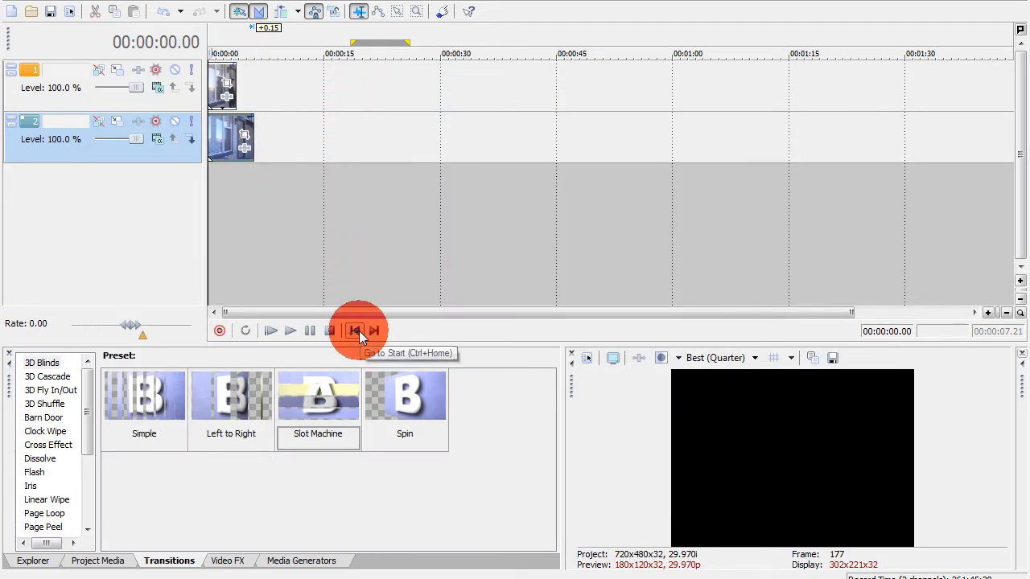
{"action": "left_click", "coordinate": [290, 331]}
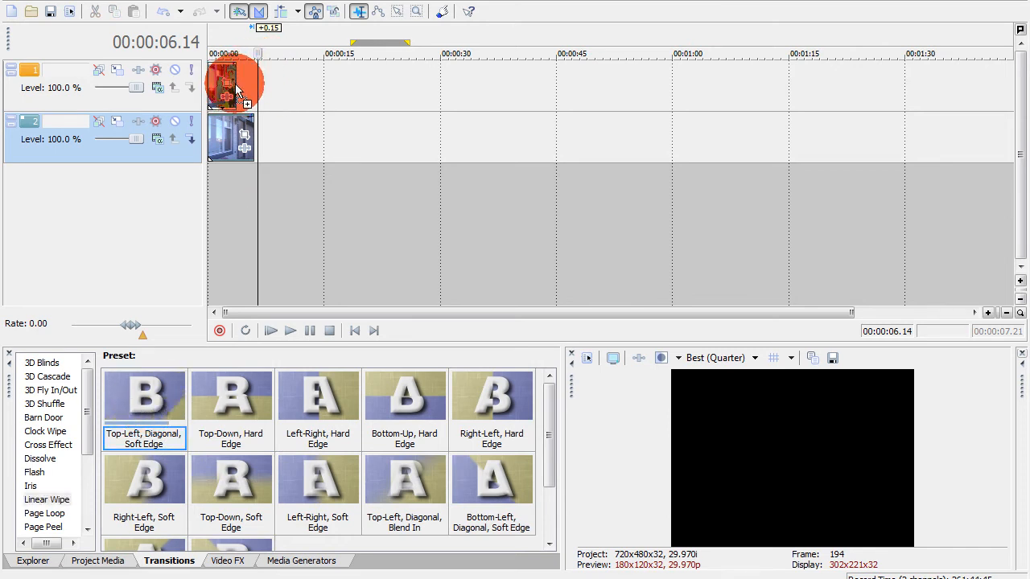
{"action": "double_click", "coordinate": [229, 85]}
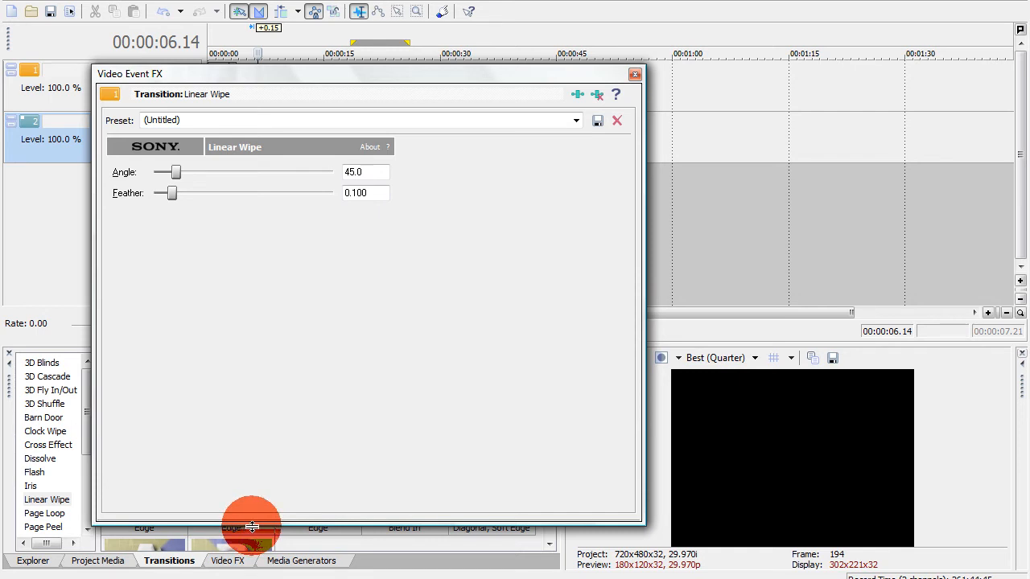
{"action": "mouse_move", "coordinate": [259, 511]}
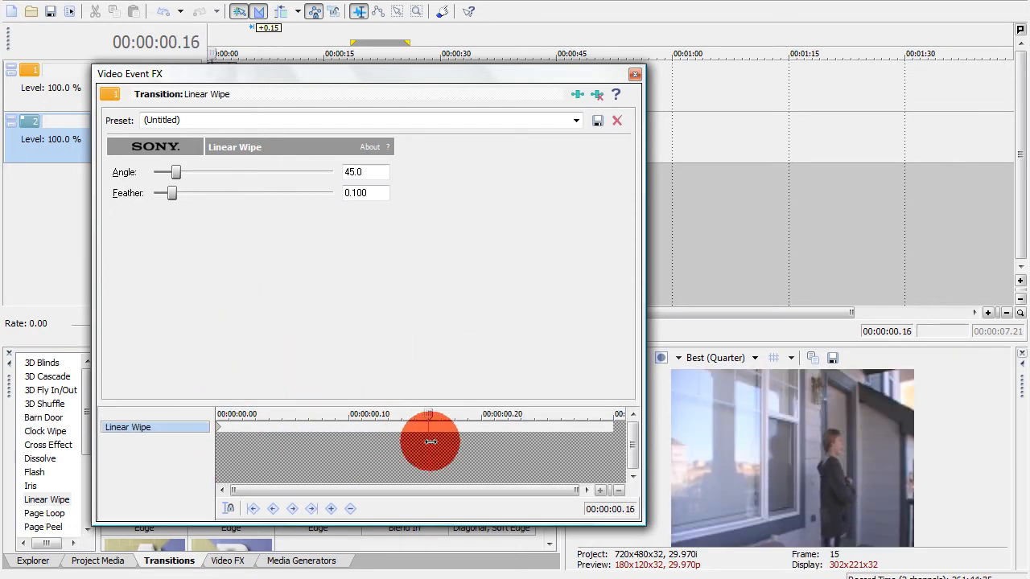
{"action": "left_click_drag", "start_coordinate": [431, 441], "coordinate": [611, 412]}
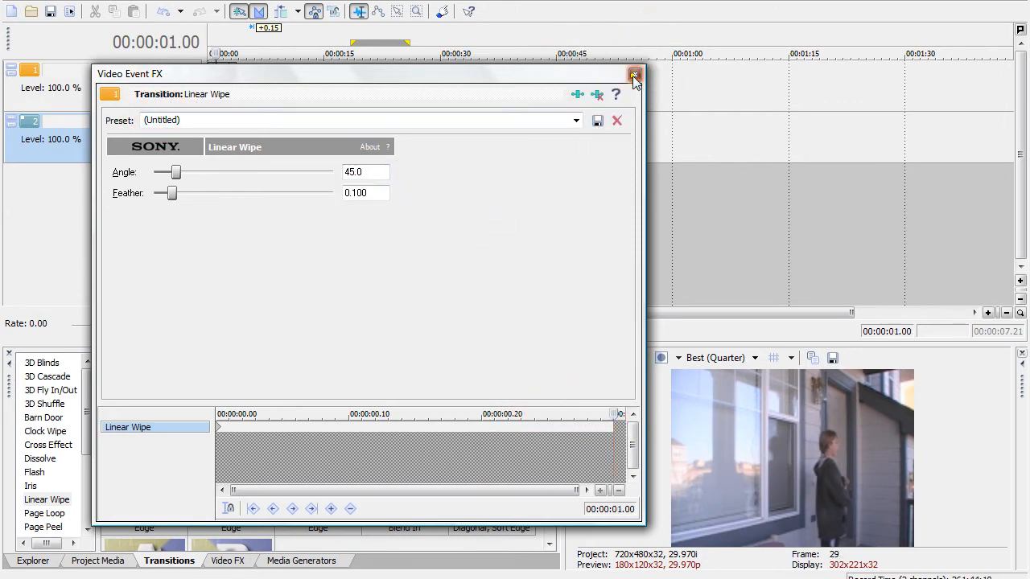
{"action": "left_click", "coordinate": [634, 73]}
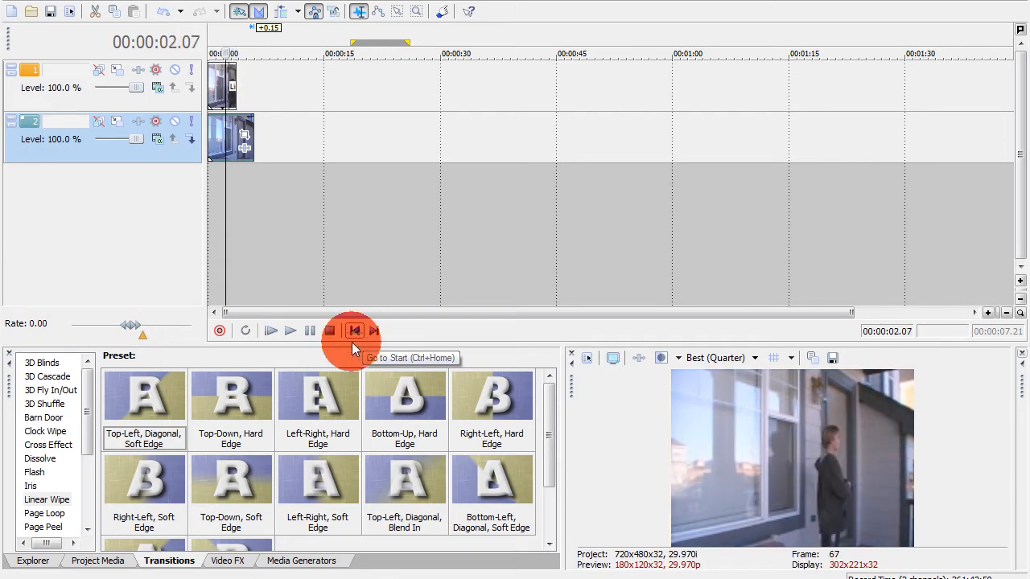
{"action": "mouse_move", "coordinate": [80, 447]}
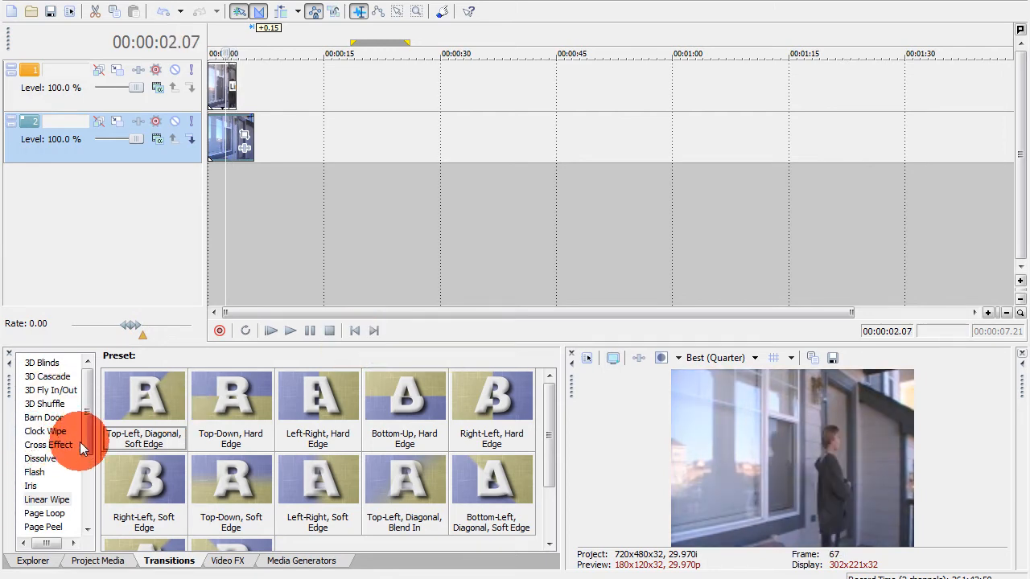
Swap the wiped event on track 1 for the original, longer person footage.
{"action": "left_click", "coordinate": [290, 330]}
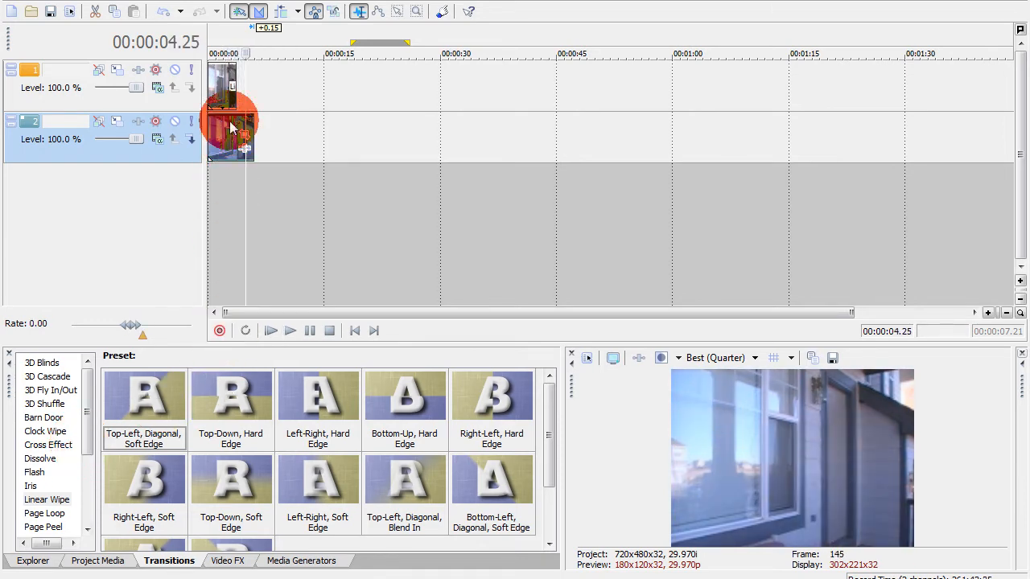
{"action": "left_click_drag", "start_coordinate": [233, 133], "coordinate": [270, 89]}
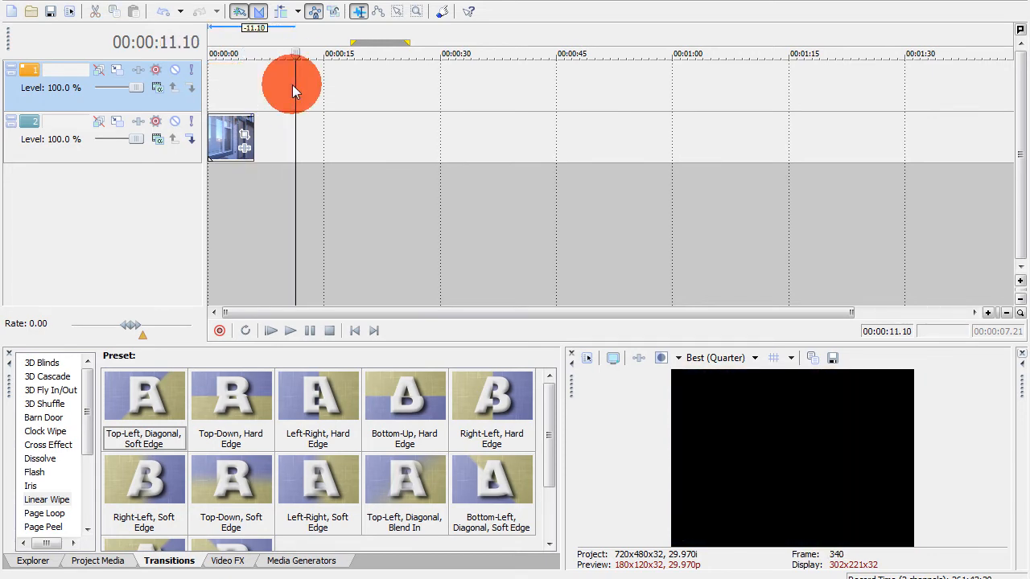
{"action": "left_click_drag", "start_coordinate": [294, 84], "coordinate": [241, 85]}
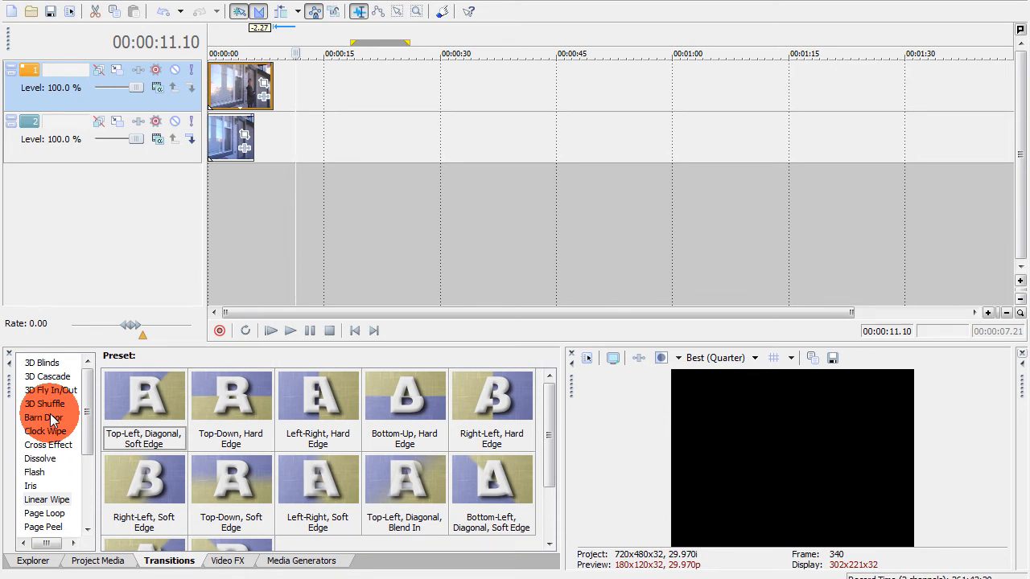
Add a Barn Door transition to the end of the track 1 footage clip.
{"action": "left_click", "coordinate": [43, 417]}
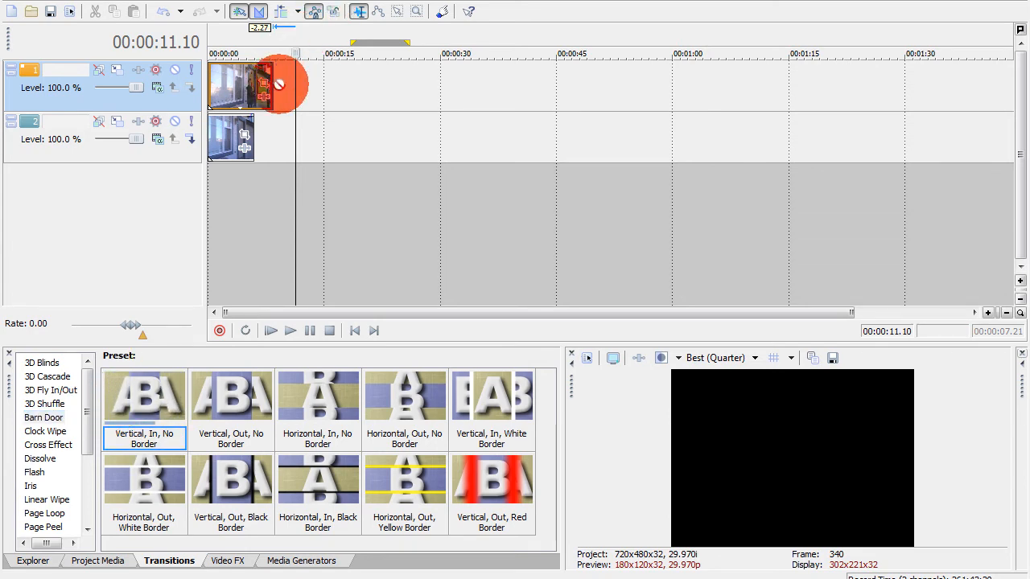
{"action": "double_click", "coordinate": [263, 85]}
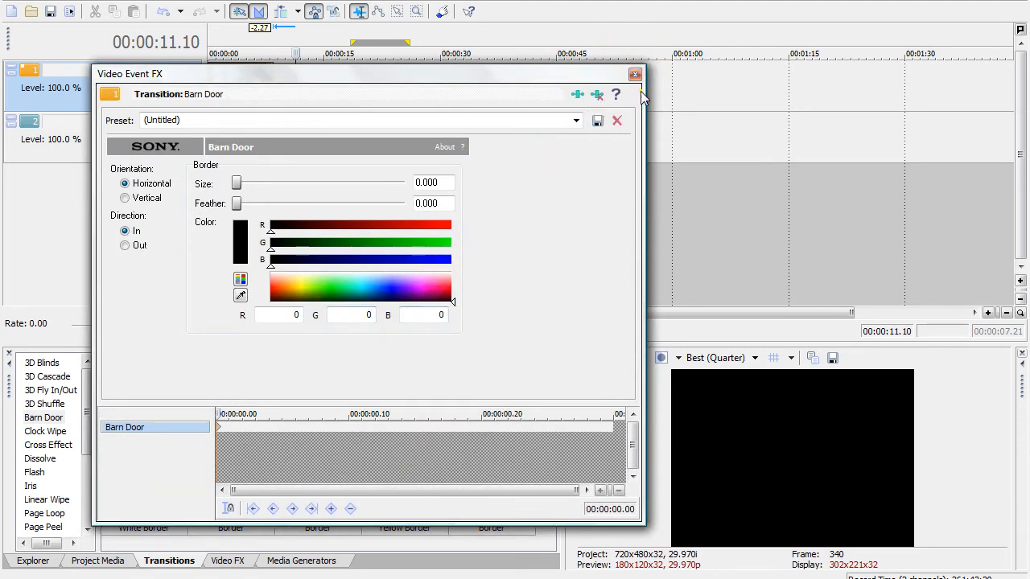
{"action": "left_click", "coordinate": [635, 73]}
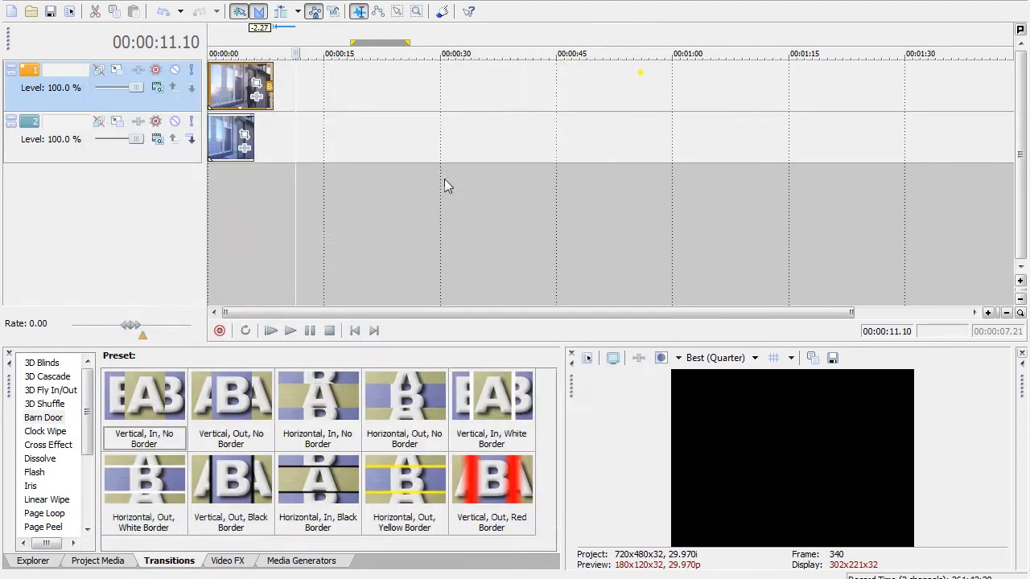
{"action": "mouse_move", "coordinate": [356, 331]}
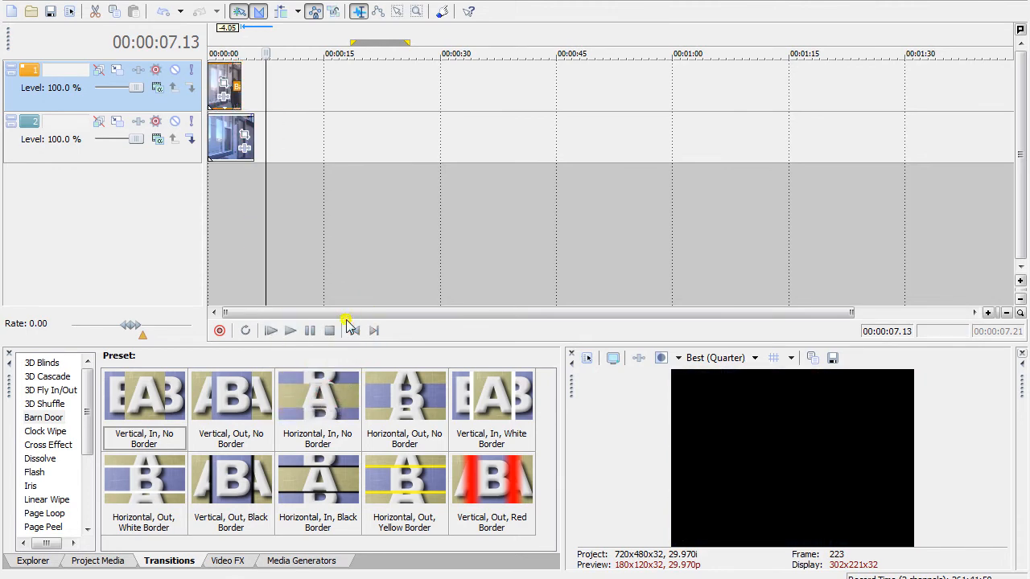
Rewind the timeline to the start and show the Video FX list.
{"action": "left_click", "coordinate": [355, 330]}
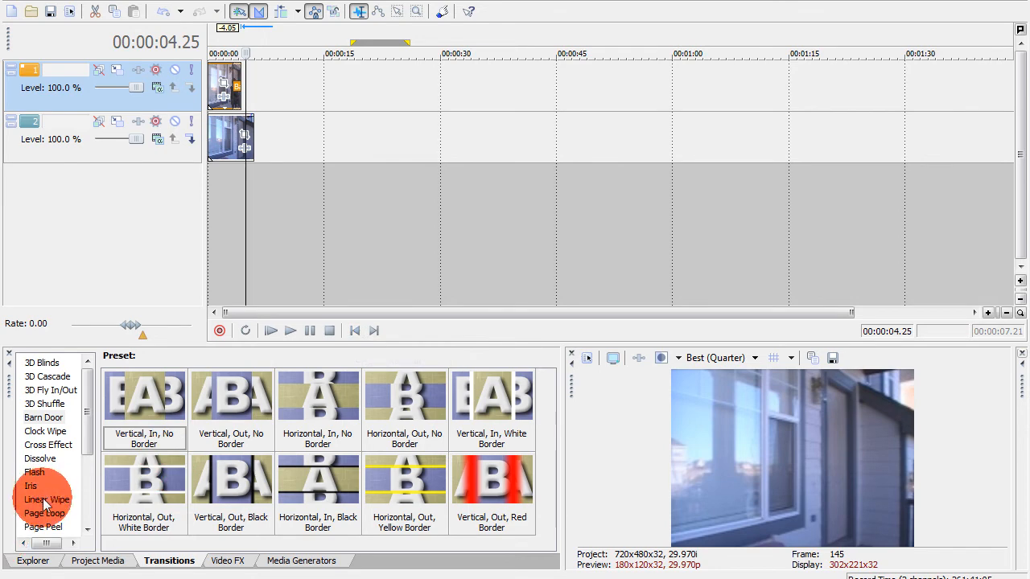
{"action": "left_click", "coordinate": [227, 560]}
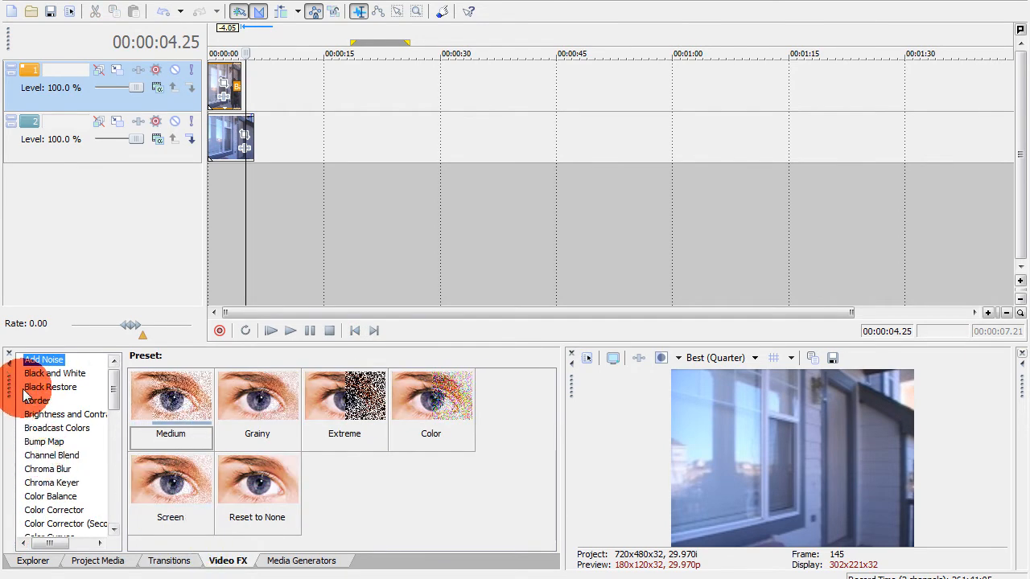
Apply Brightness and Contrast to the background still: brightness 0.25, contrast 0.14, center 0.61.
{"action": "left_click", "coordinate": [64, 415]}
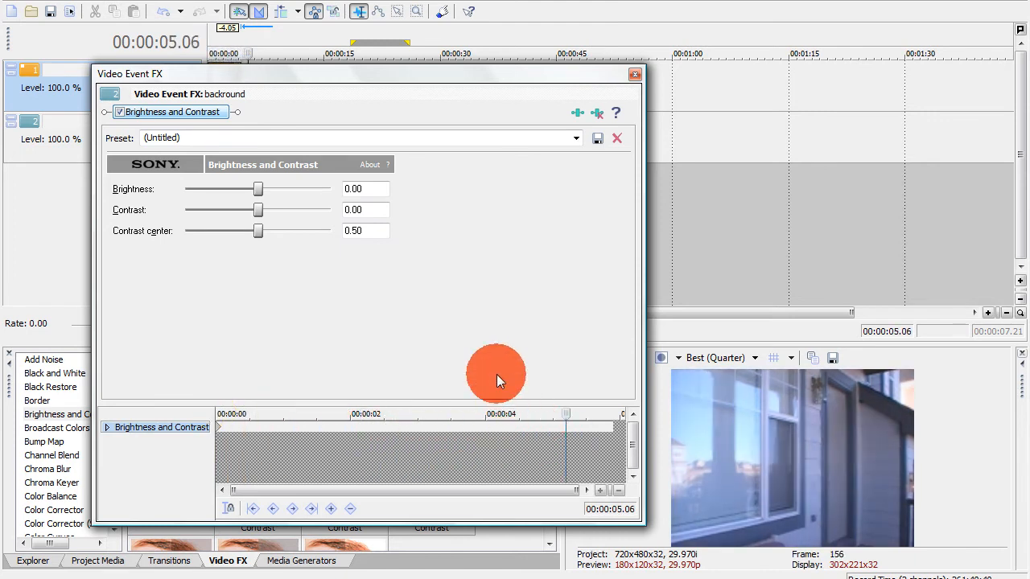
{"action": "left_click_drag", "start_coordinate": [257, 188], "coordinate": [260, 188]}
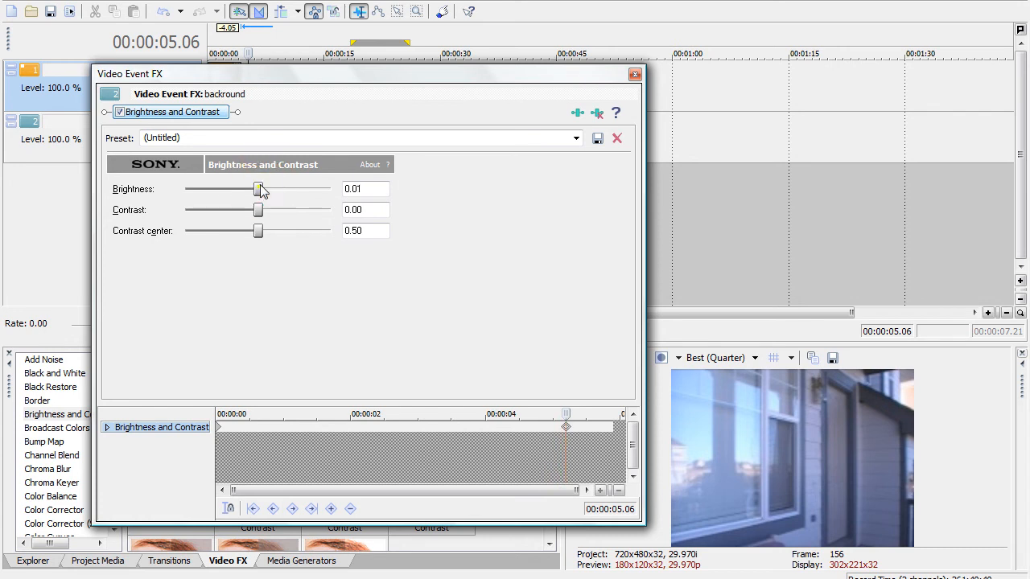
{"action": "left_click_drag", "start_coordinate": [259, 188], "coordinate": [277, 189]}
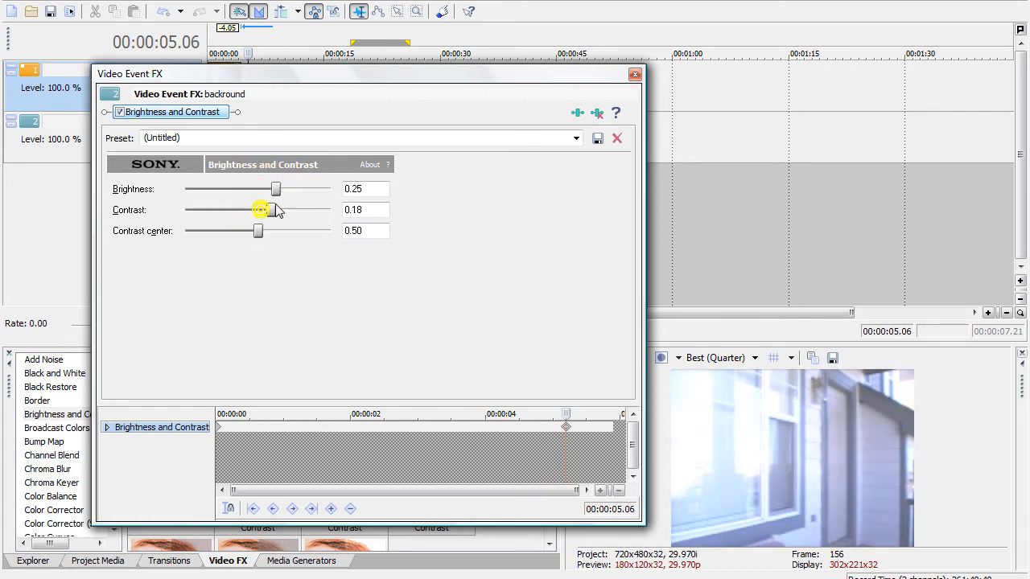
{"action": "left_click_drag", "start_coordinate": [261, 210], "coordinate": [268, 210]}
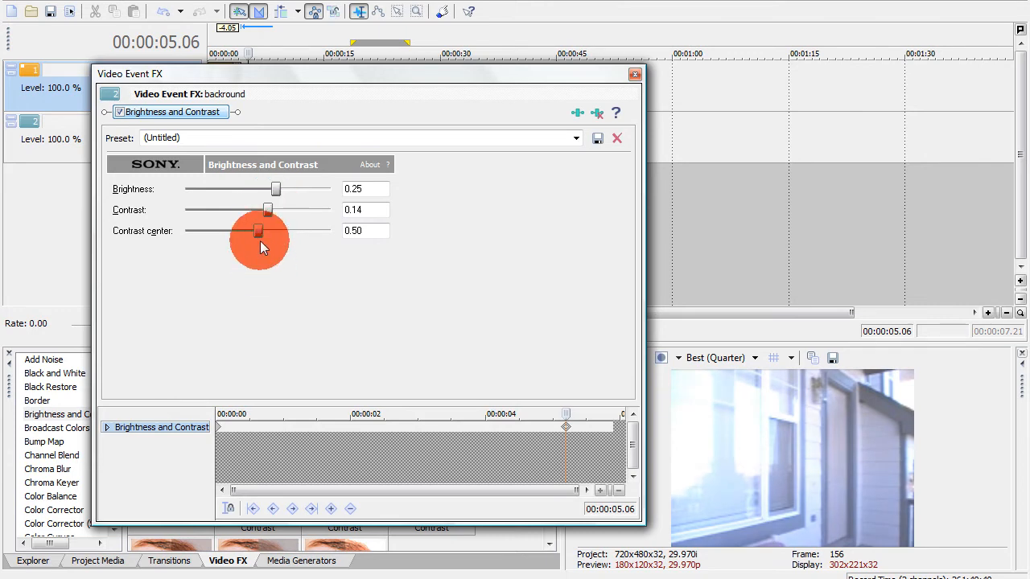
{"action": "left_click_drag", "start_coordinate": [257, 231], "coordinate": [274, 231]}
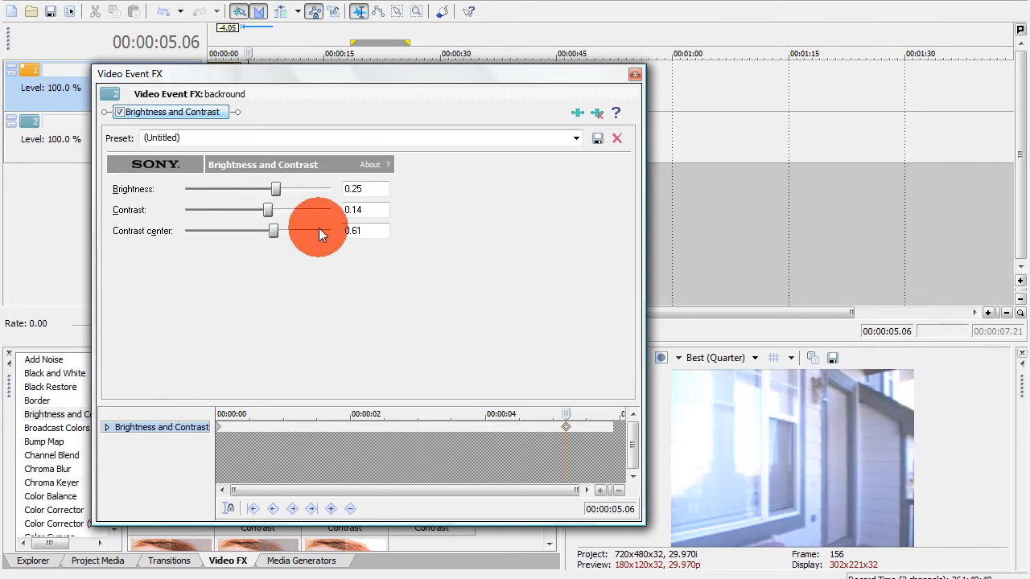
{"action": "mouse_move", "coordinate": [682, 95]}
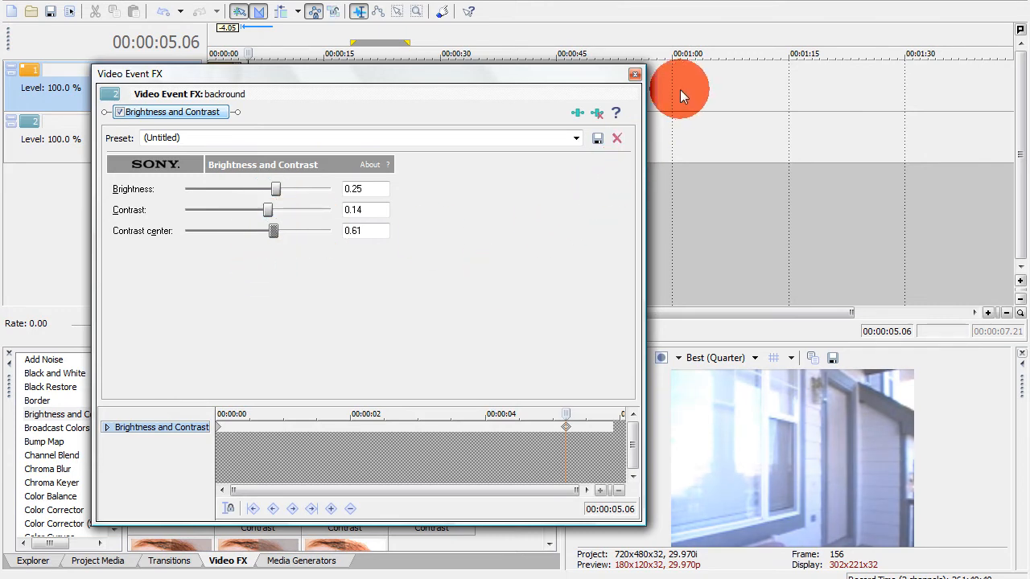
{"action": "left_click", "coordinate": [634, 74]}
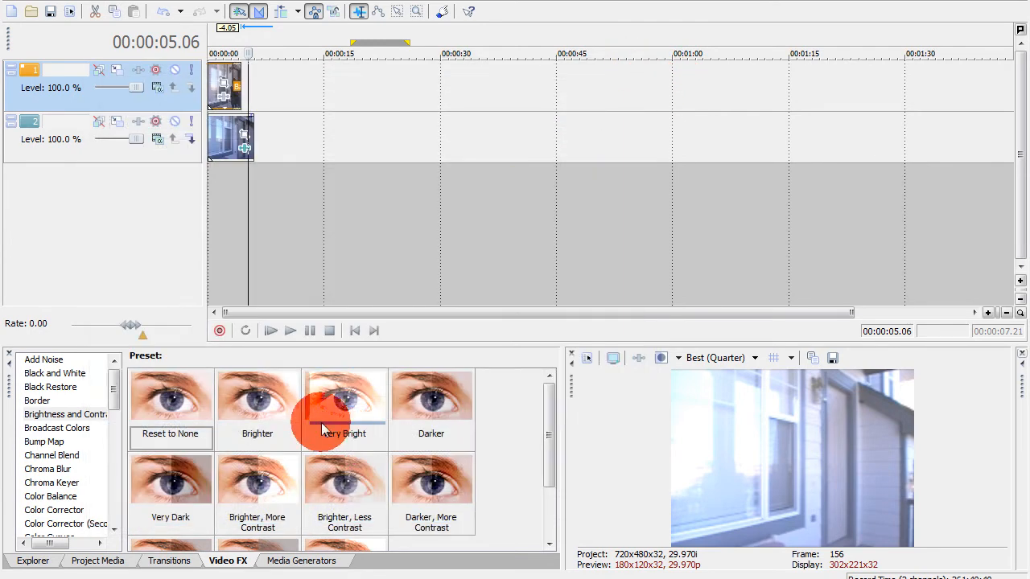
Return to the timeline start and add a default Color Corrector to the background still.
{"action": "left_click", "coordinate": [355, 331]}
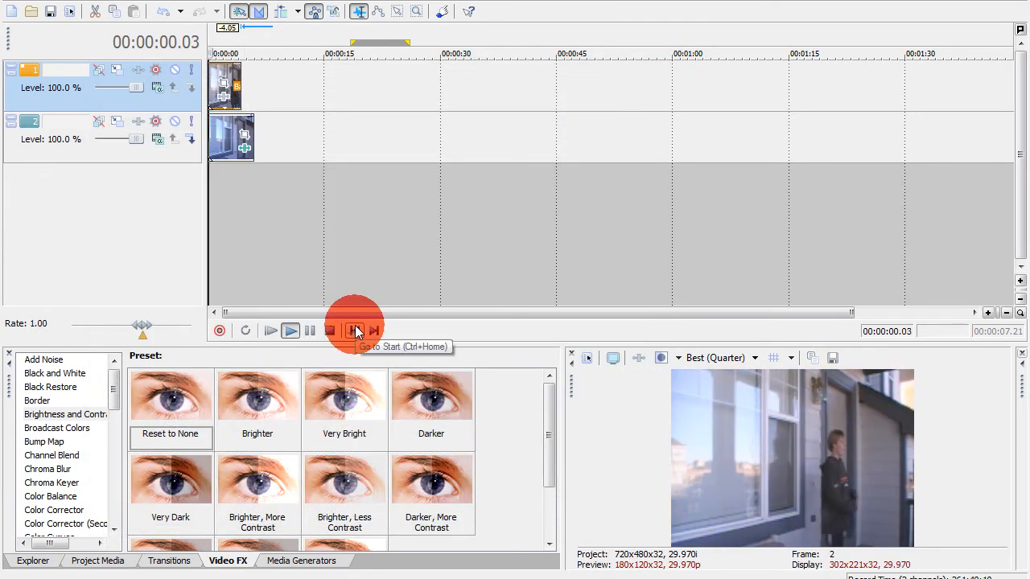
{"action": "left_click", "coordinate": [289, 331]}
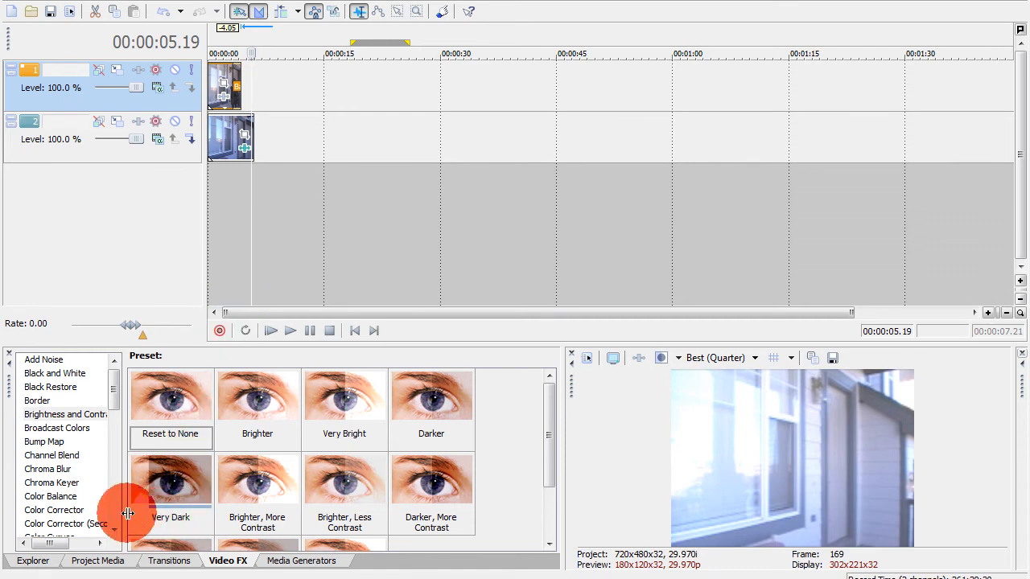
{"action": "left_click", "coordinate": [54, 511]}
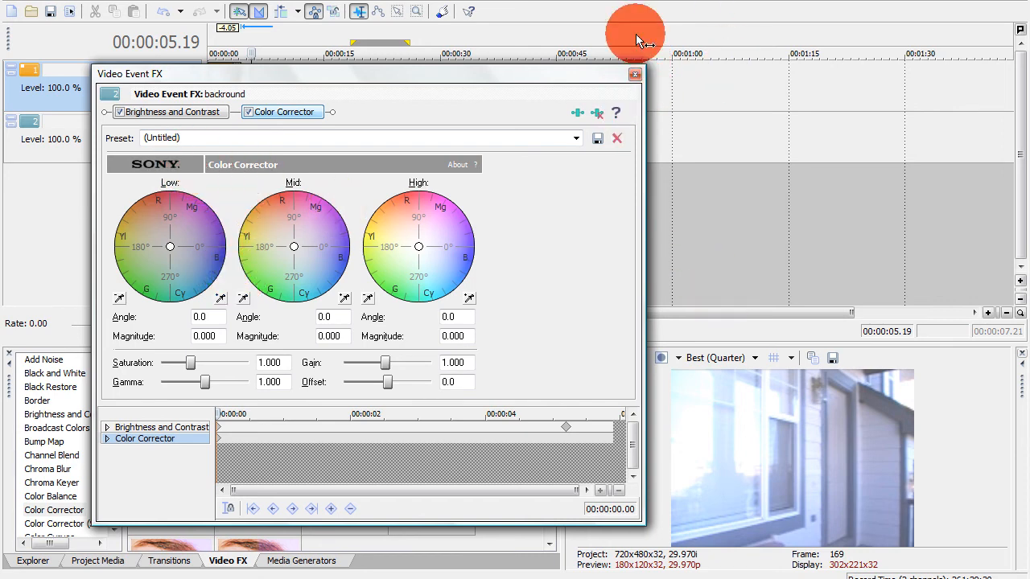
{"action": "left_click", "coordinate": [635, 74]}
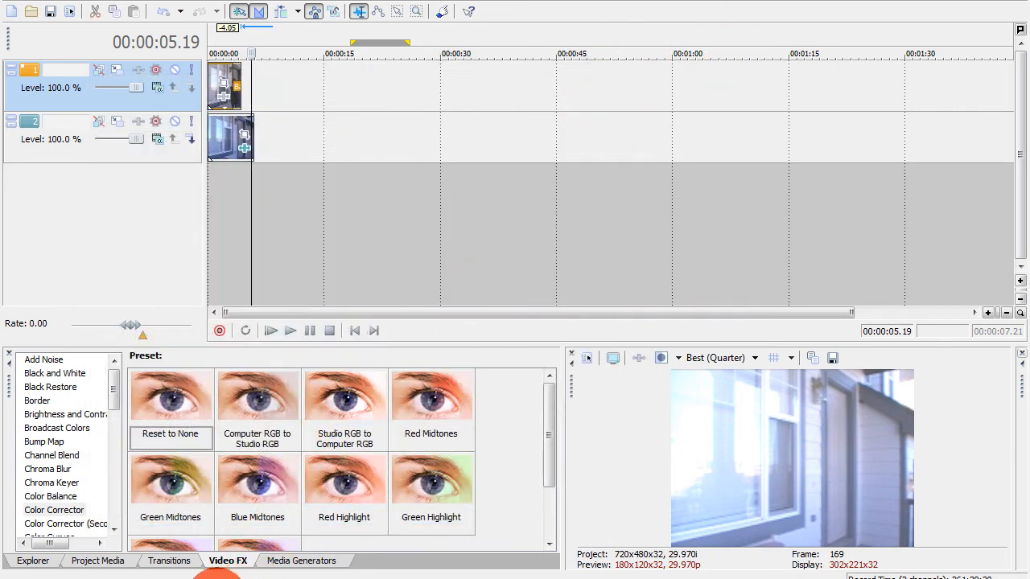
Apply the 'Clockwise, Soft Edge' Clock Wipe to the top clip and play from the start.
{"action": "left_click", "coordinate": [169, 561]}
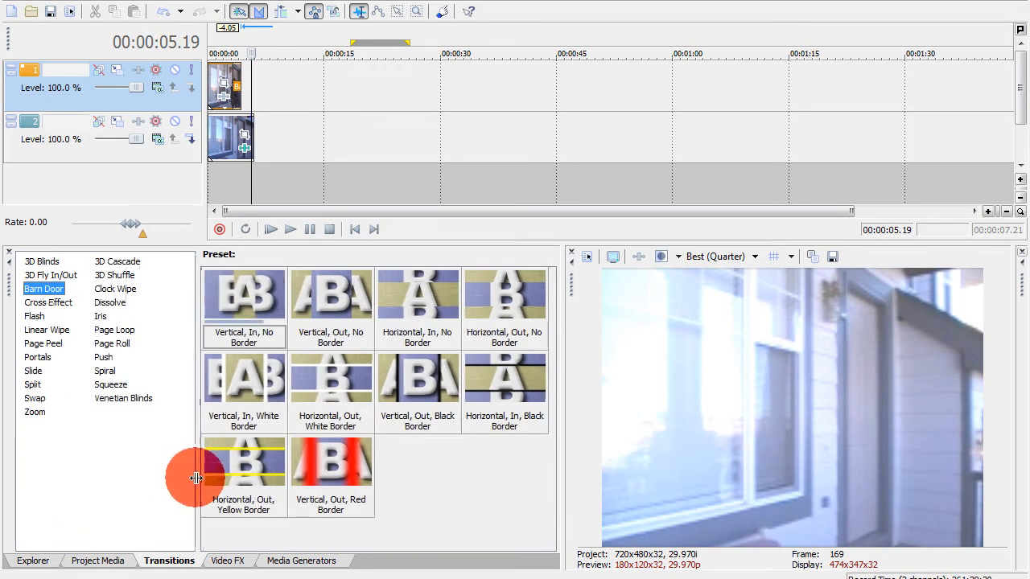
{"action": "left_click", "coordinate": [115, 289]}
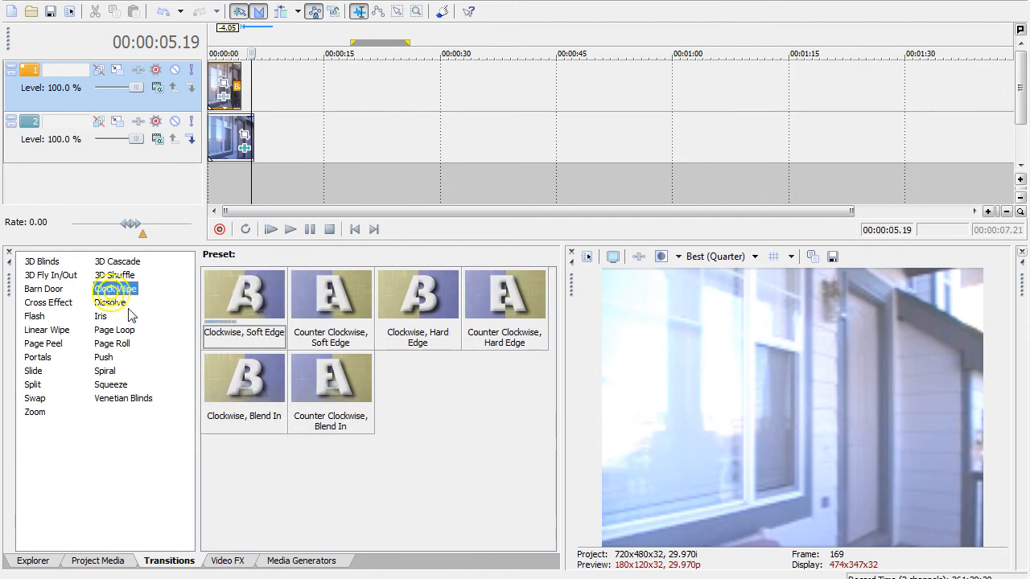
{"action": "left_click_drag", "start_coordinate": [244, 294], "coordinate": [249, 149]}
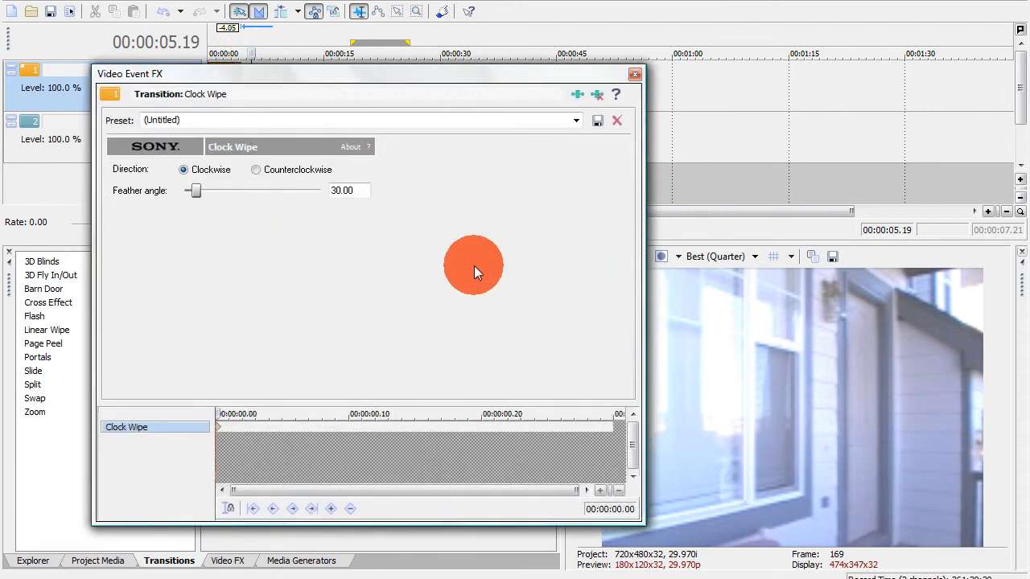
{"action": "mouse_move", "coordinate": [635, 74]}
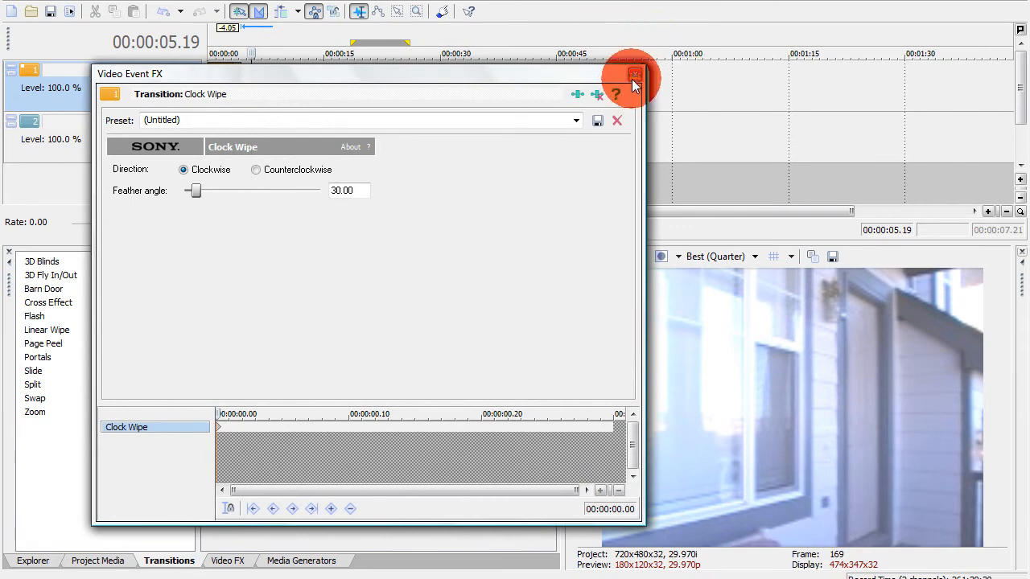
{"action": "left_click", "coordinate": [635, 74]}
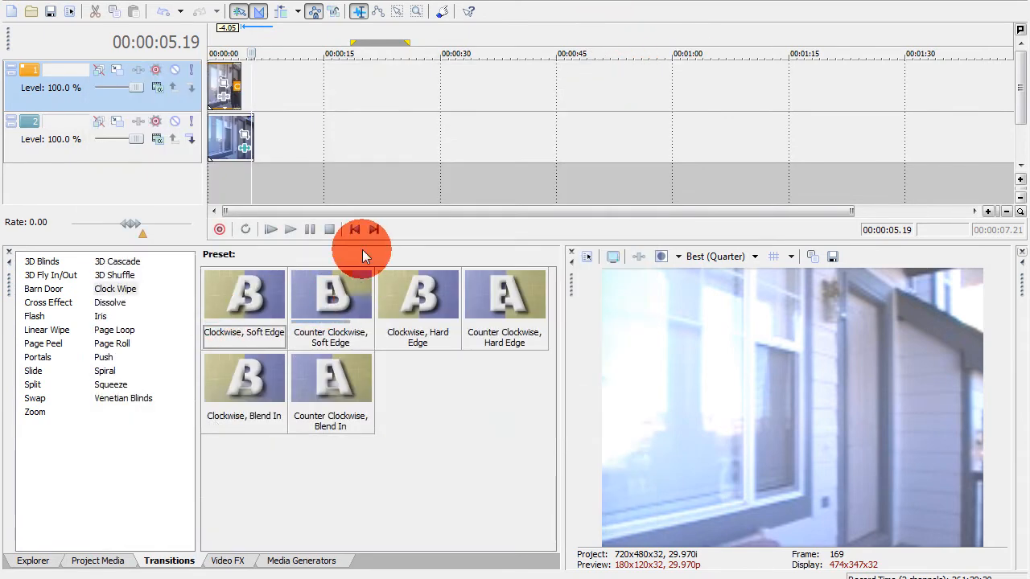
{"action": "left_click", "coordinate": [354, 230]}
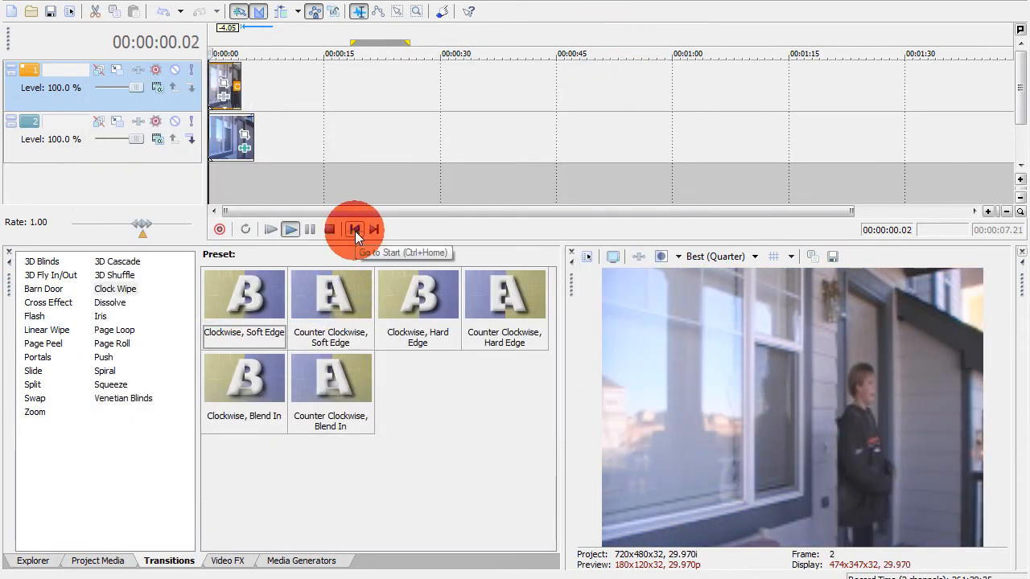
{"action": "left_click", "coordinate": [290, 229]}
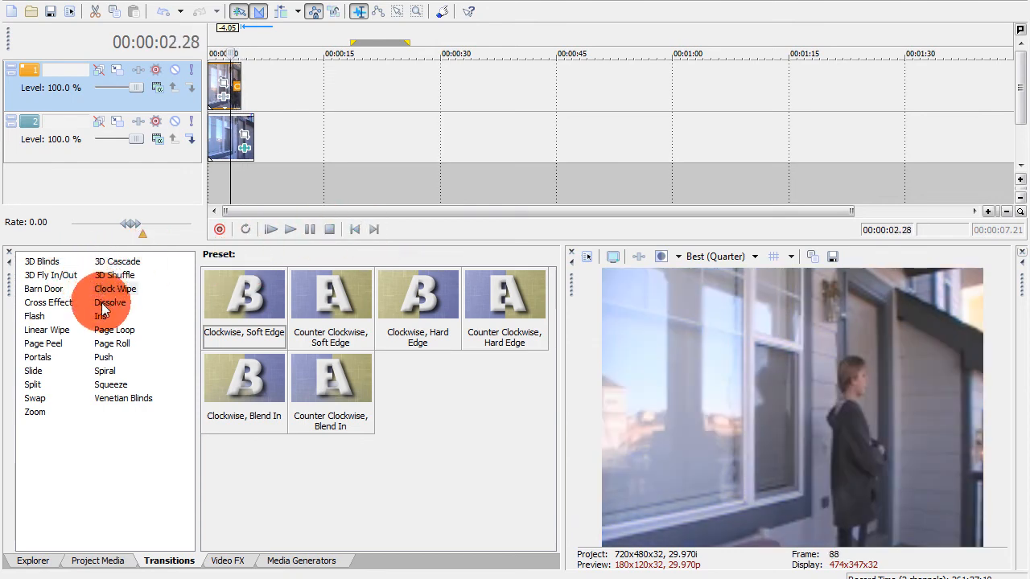
Apply the 'Color Bleed Fast Red' dissolve with blue set to 0.200, then preview.
{"action": "left_click", "coordinate": [110, 302]}
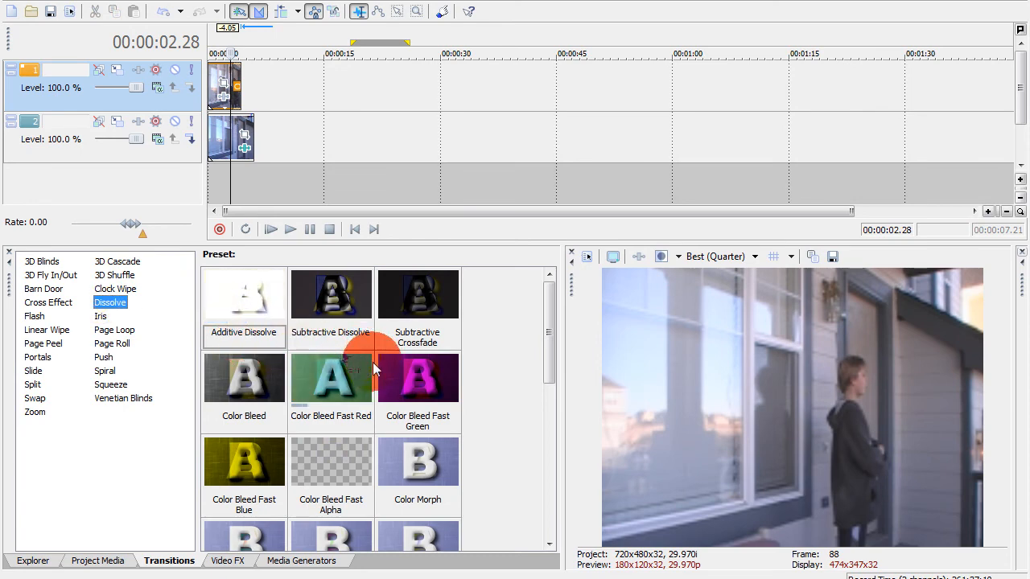
{"action": "left_click", "coordinate": [331, 378]}
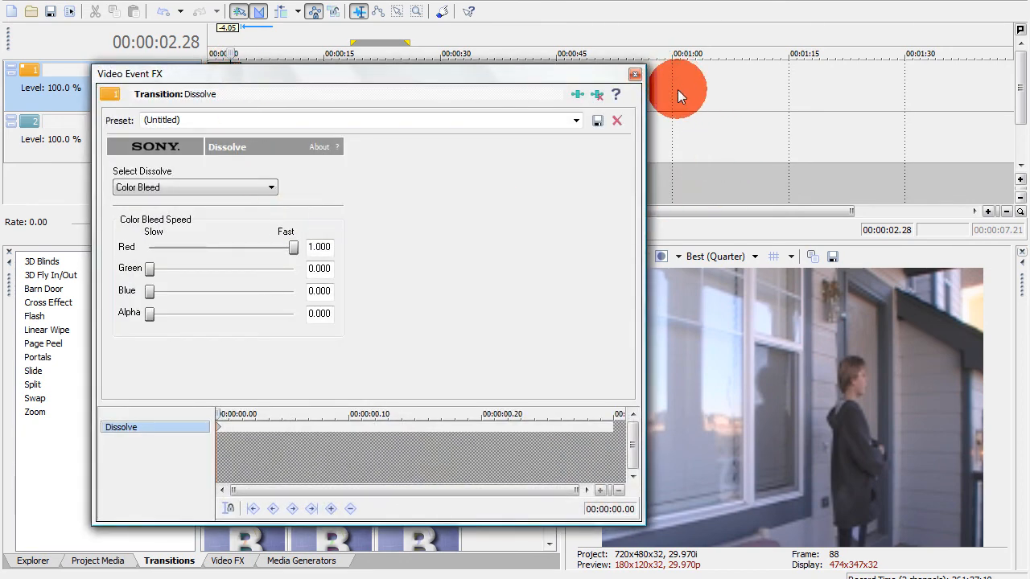
{"action": "mouse_move", "coordinate": [181, 449]}
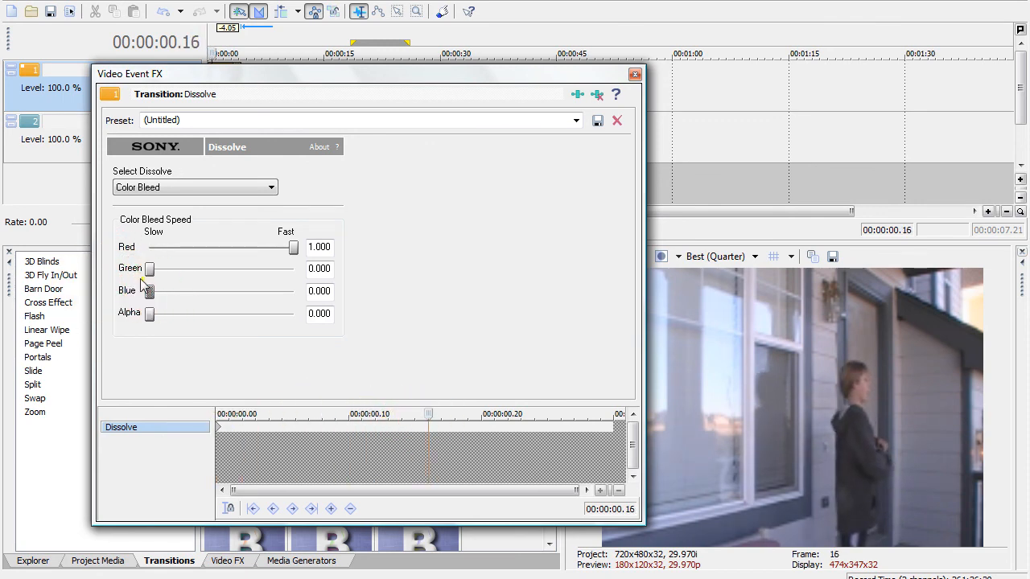
{"action": "left_click_drag", "start_coordinate": [149, 290], "coordinate": [178, 291]}
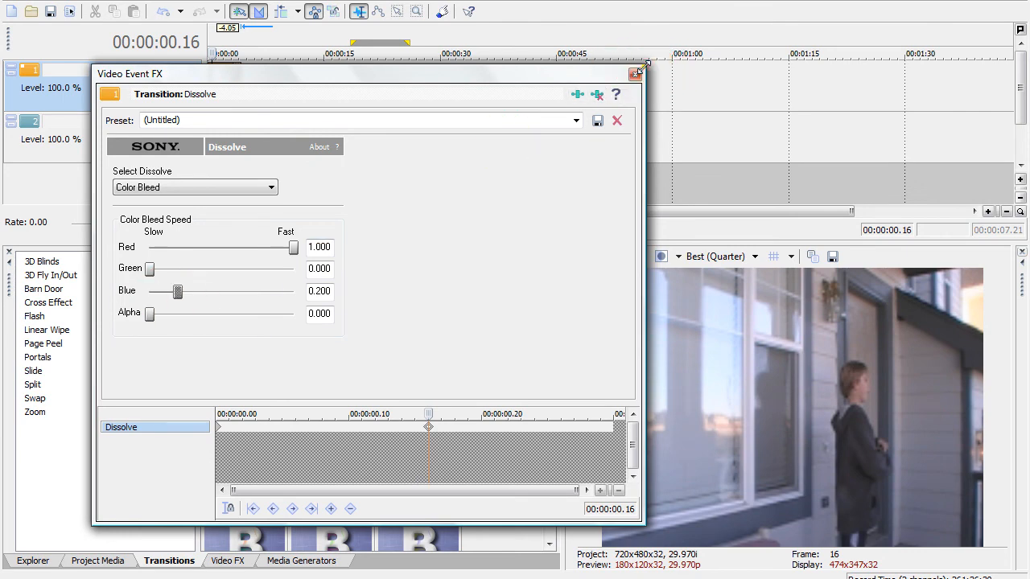
{"action": "left_click", "coordinate": [636, 73]}
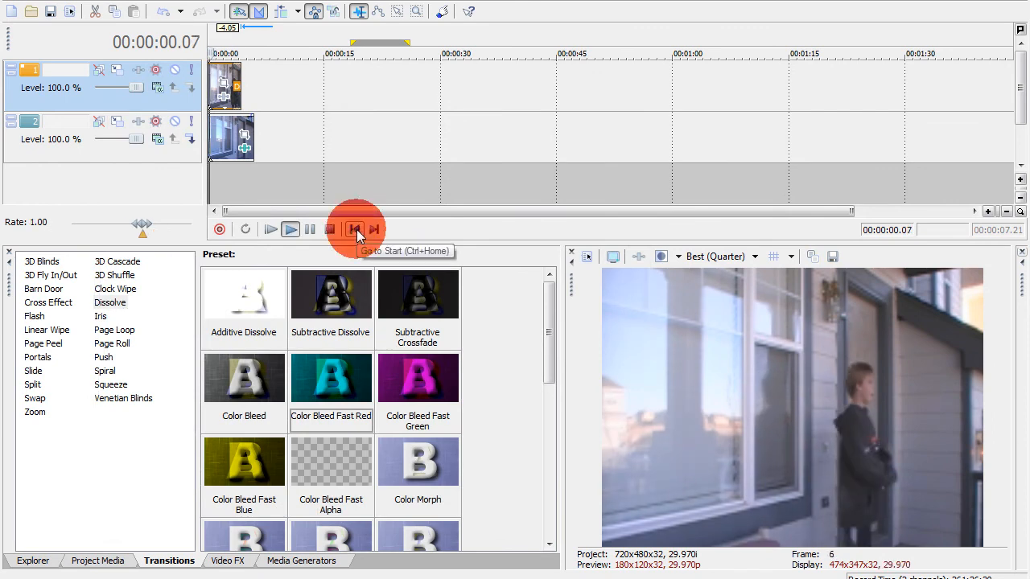
{"action": "left_click", "coordinate": [291, 229]}
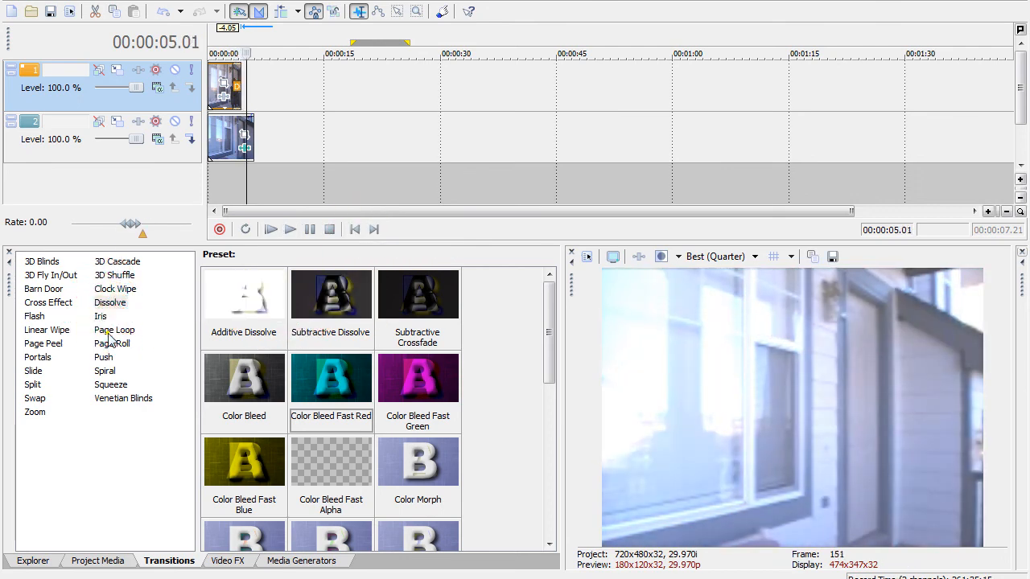
Apply the 'Top-Right, Medium Loop' Page Loop transition to the top clip and preview it.
{"action": "left_click", "coordinate": [114, 330]}
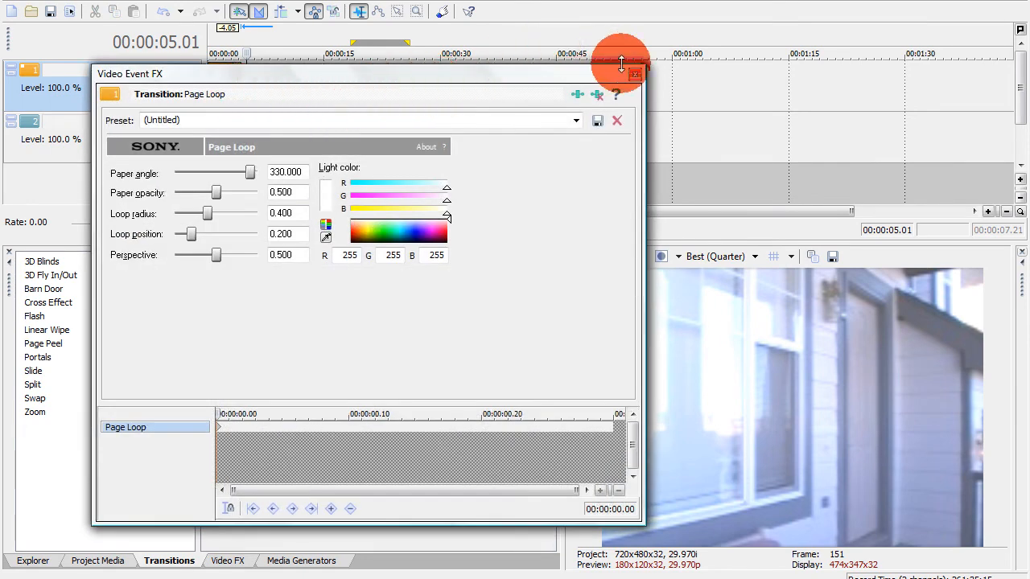
{"action": "left_click", "coordinate": [616, 120]}
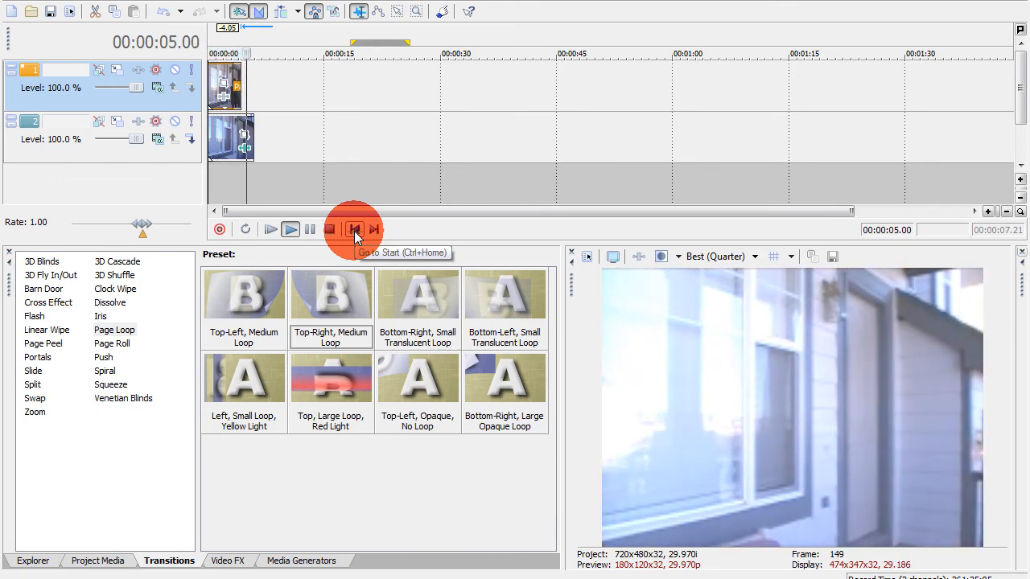
{"action": "left_click", "coordinate": [329, 229]}
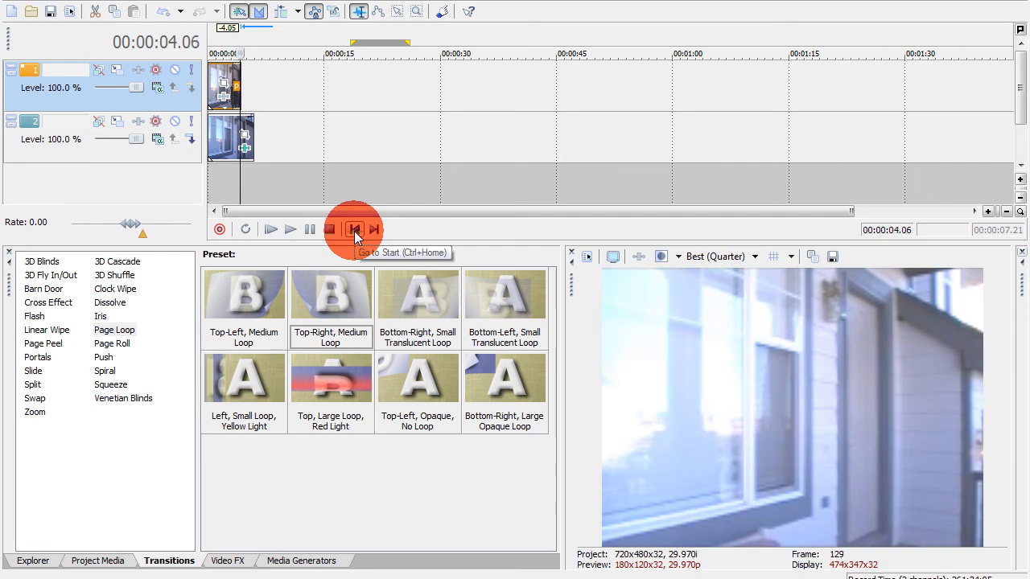
{"action": "left_click", "coordinate": [354, 230]}
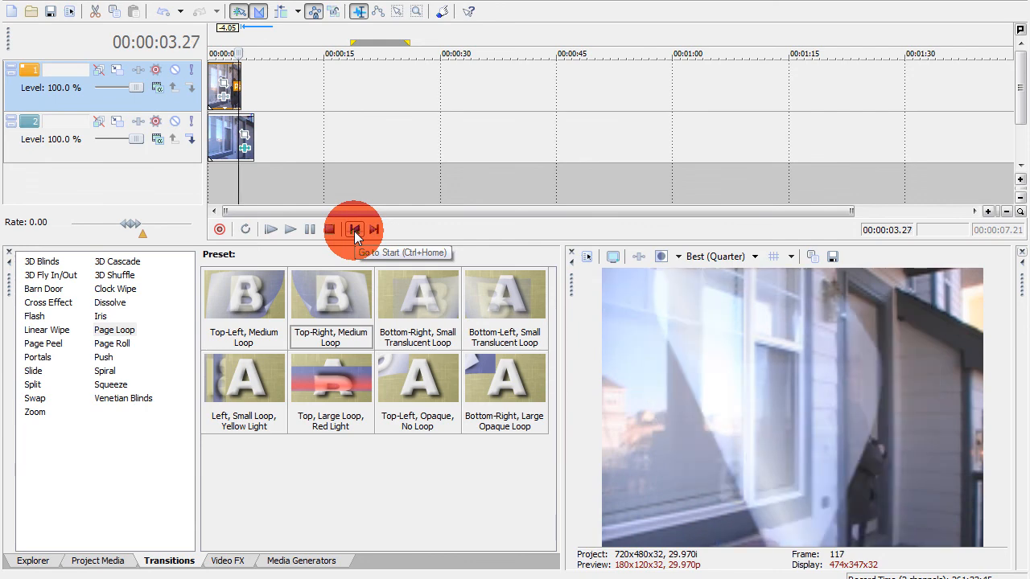
Replay the page-loop vanish several times from the start, then list the Venetian Blinds presets.
{"action": "left_click", "coordinate": [289, 229]}
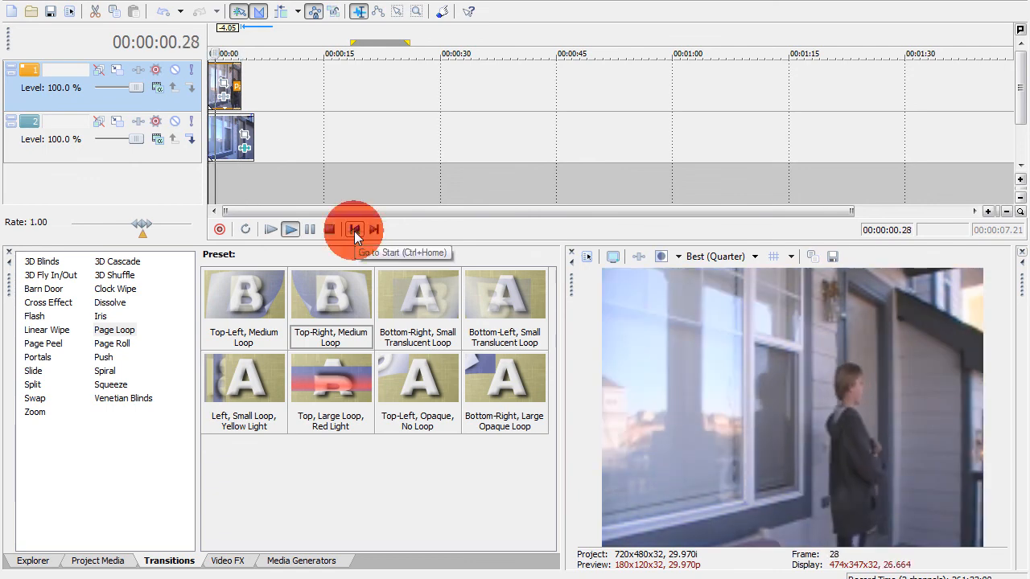
{"action": "left_click", "coordinate": [290, 229]}
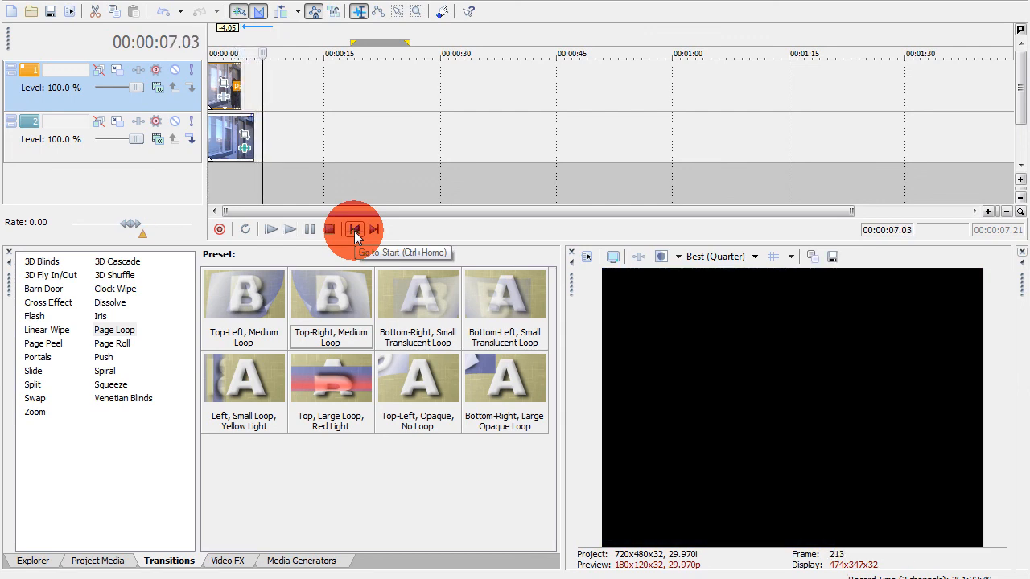
{"action": "left_click", "coordinate": [355, 230]}
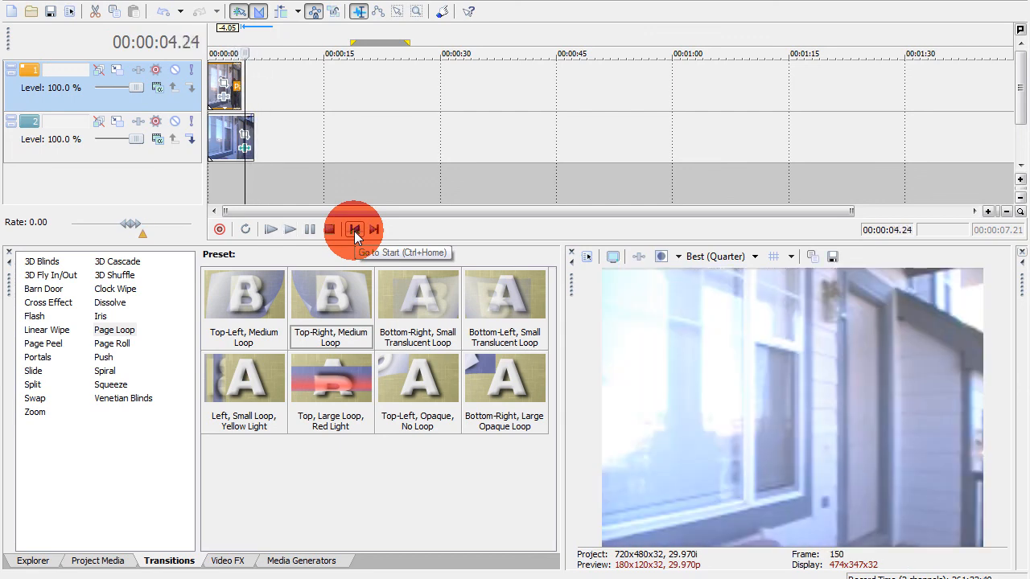
{"action": "left_click", "coordinate": [355, 229]}
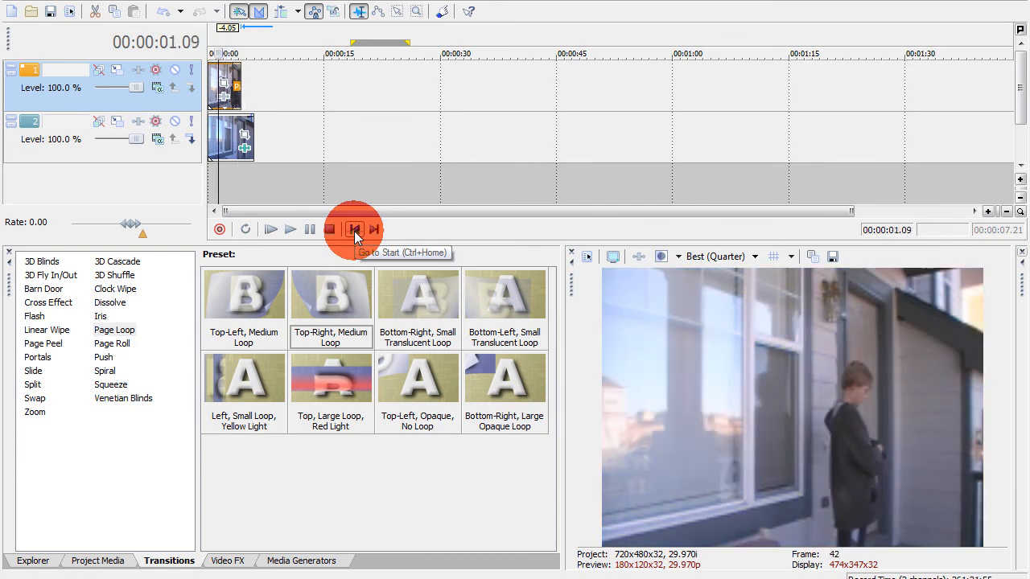
{"action": "left_click", "coordinate": [354, 229]}
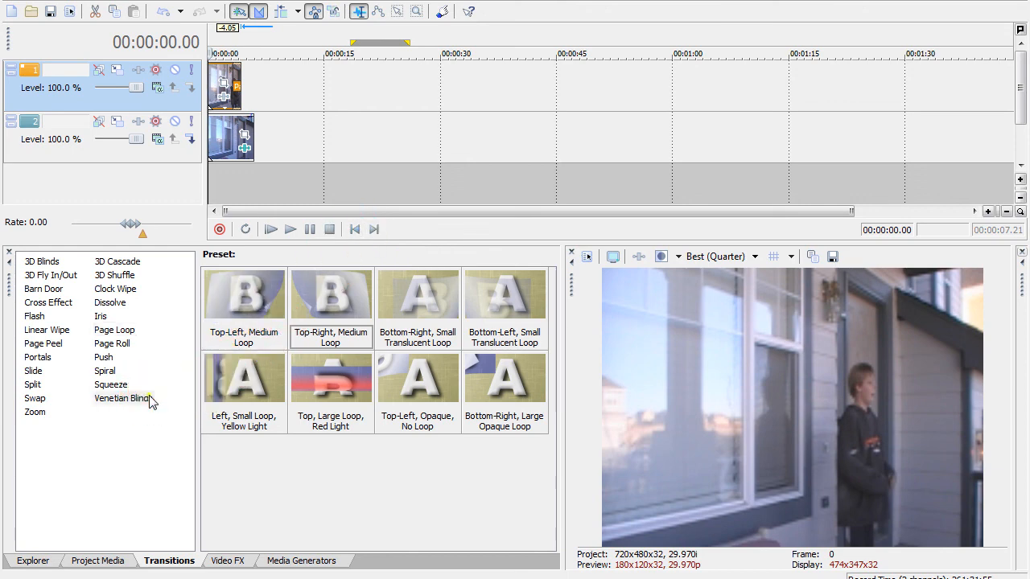
{"action": "left_click", "coordinate": [123, 398]}
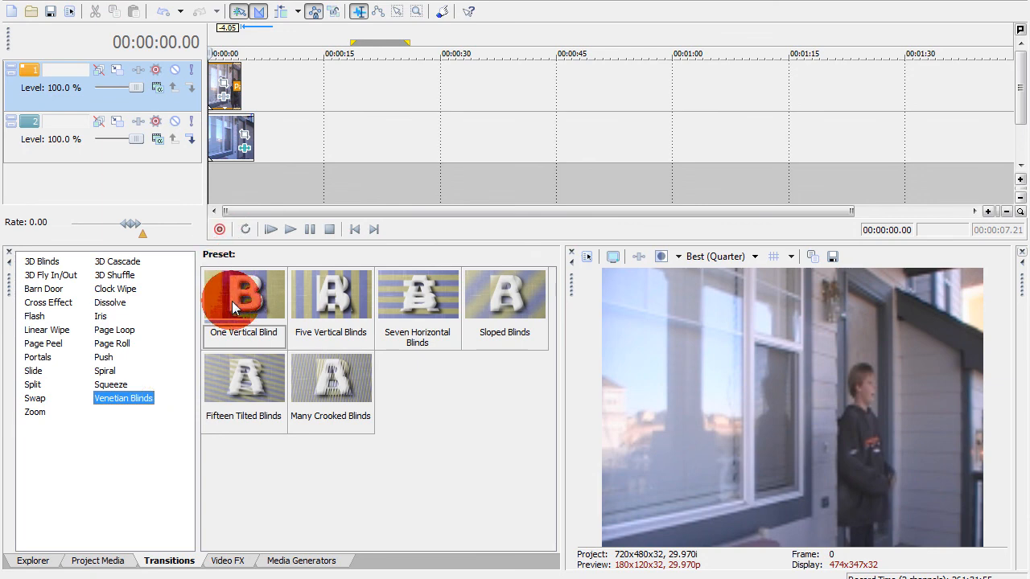